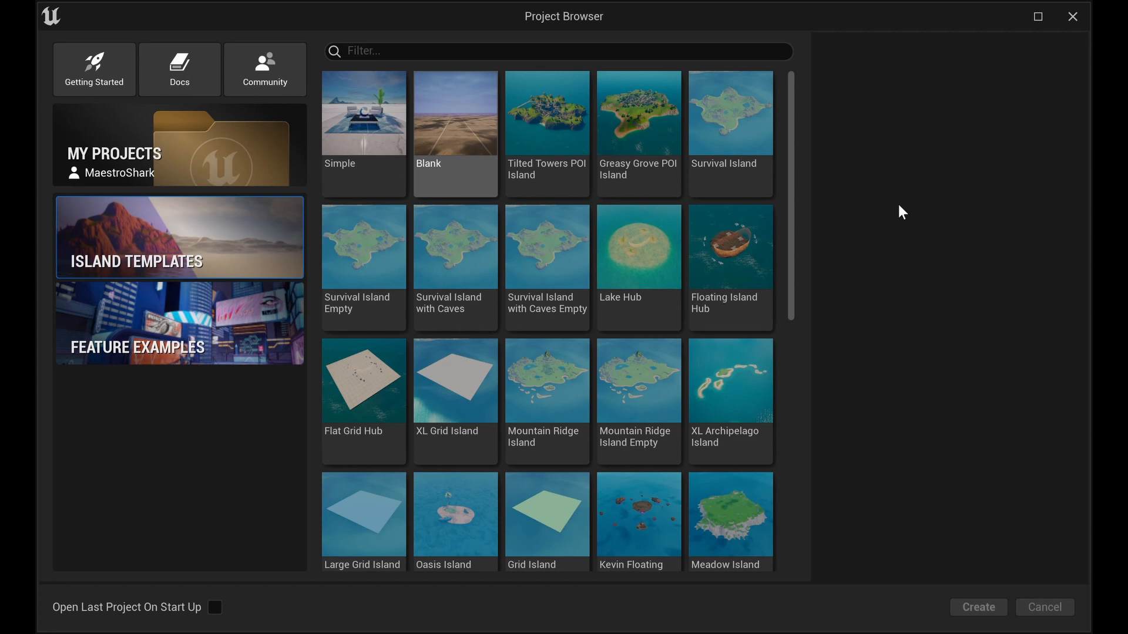
pyautogui.moveTo(458, 138)
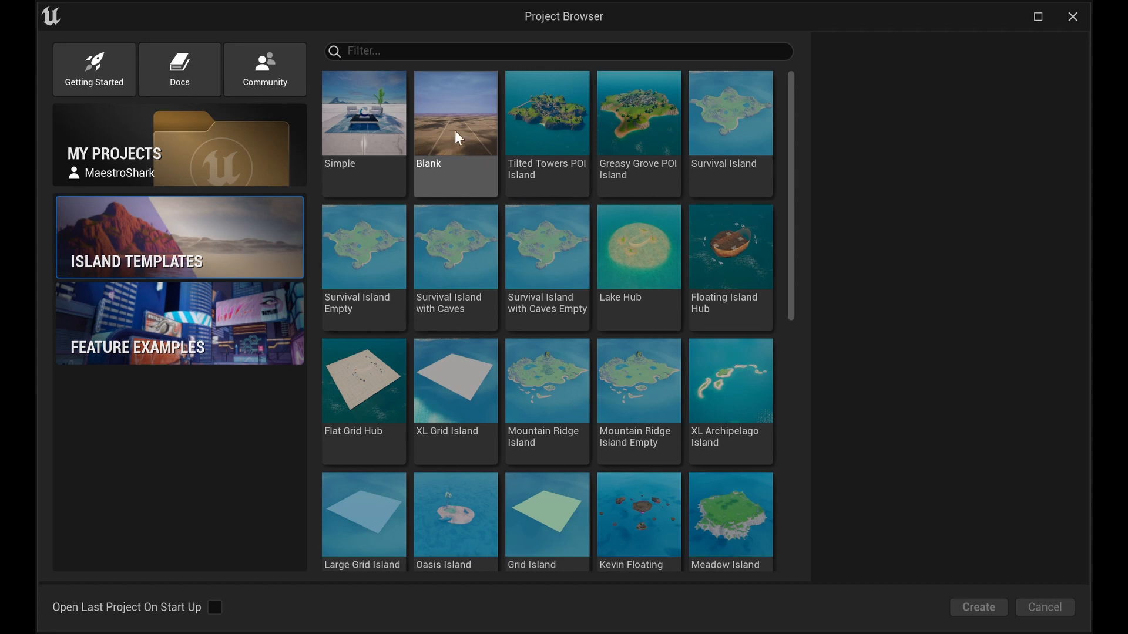
pyautogui.moveTo(998, 331)
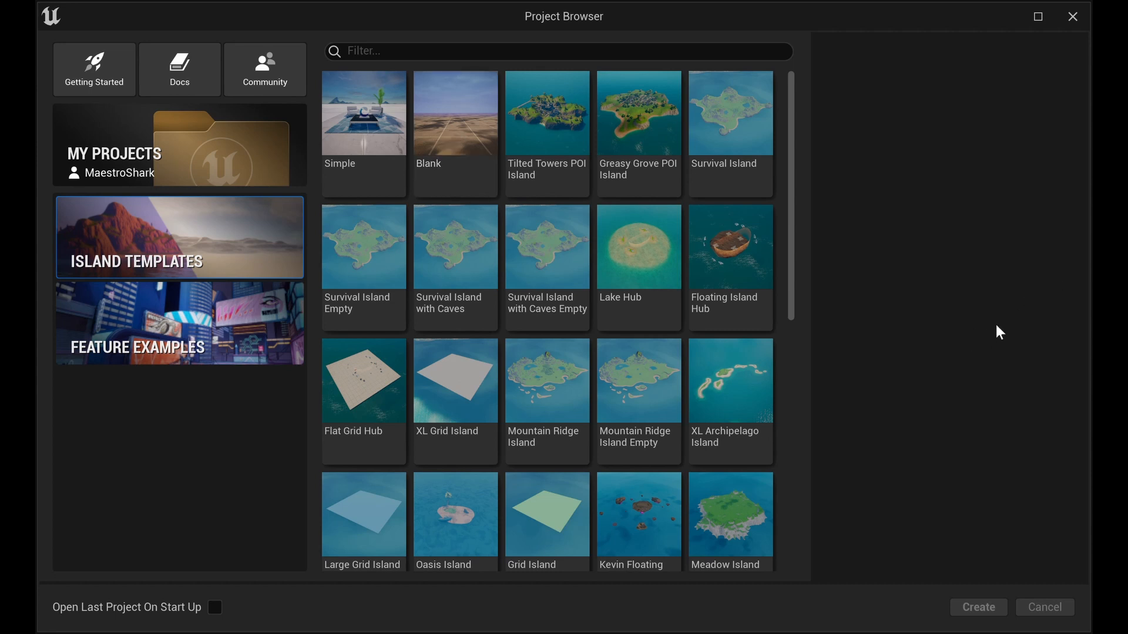
pyautogui.moveTo(479, 144)
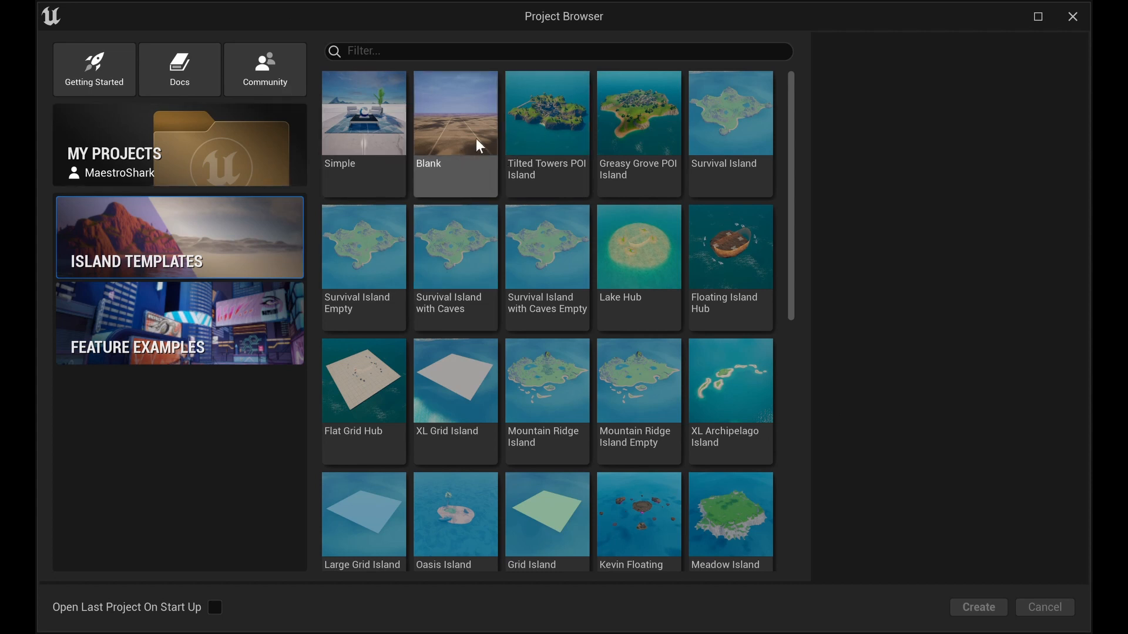
pyautogui.moveTo(462, 157)
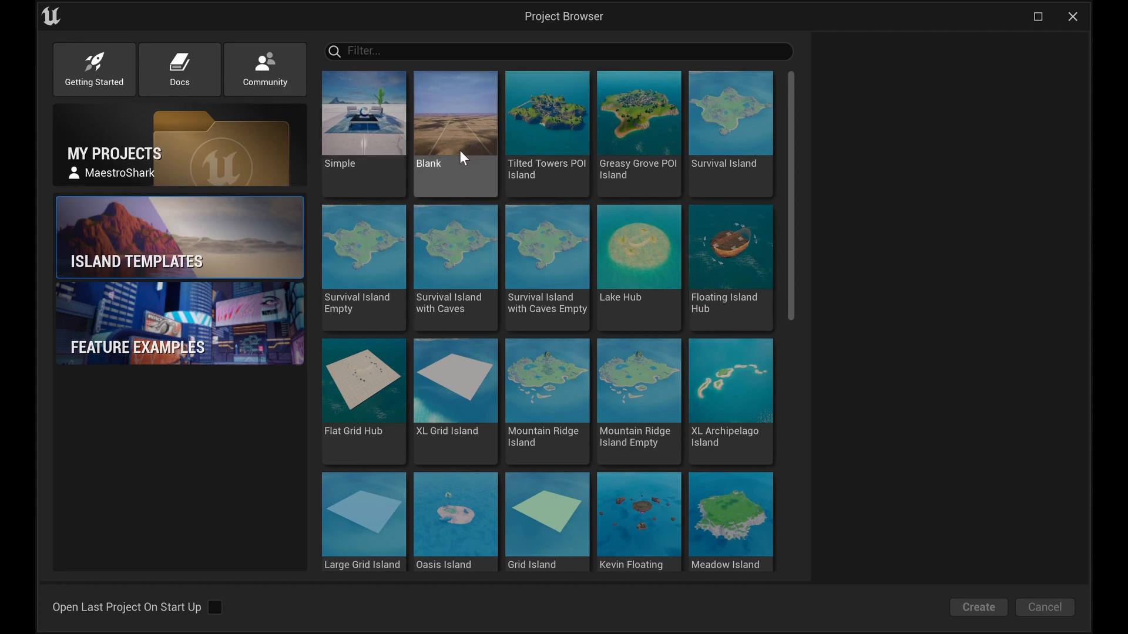
# Step: Choose the Blank island template for the new MyBRMap project
pyautogui.click(454, 114)
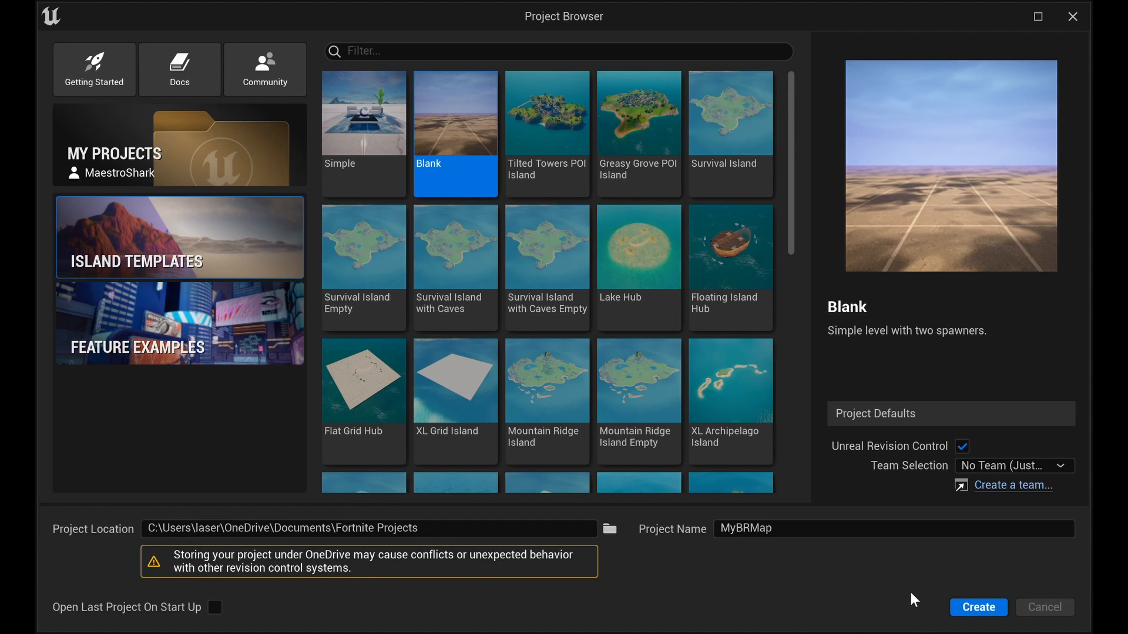
pyautogui.moveTo(978, 607)
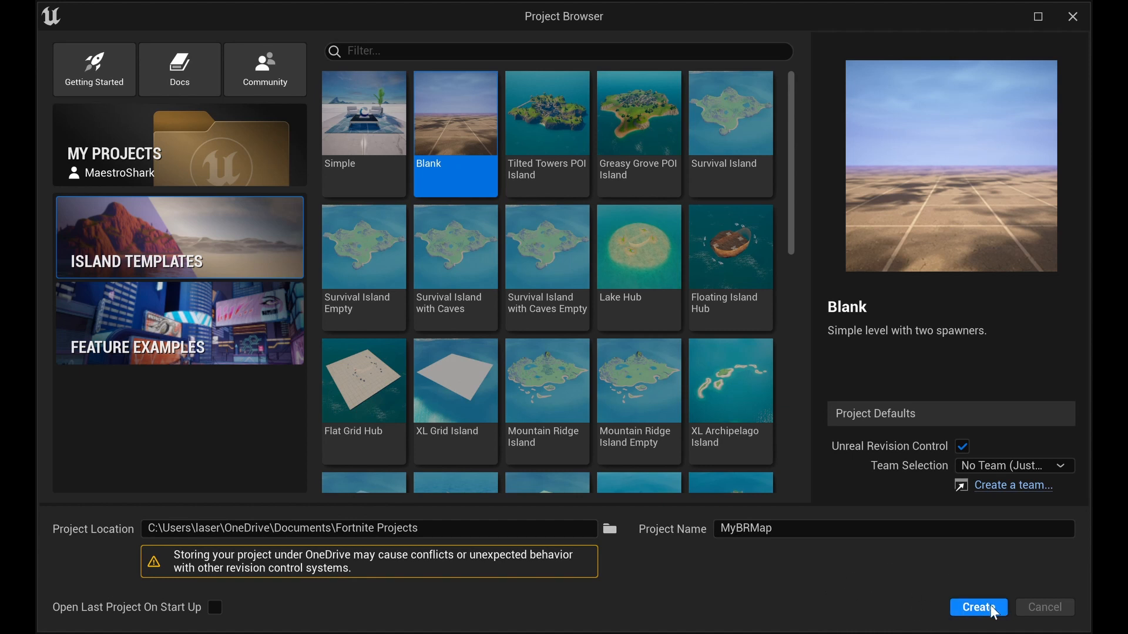
# Step: Create MyBRMap, delete its grid floor planes and bring up the project content assets
pyautogui.click(977, 607)
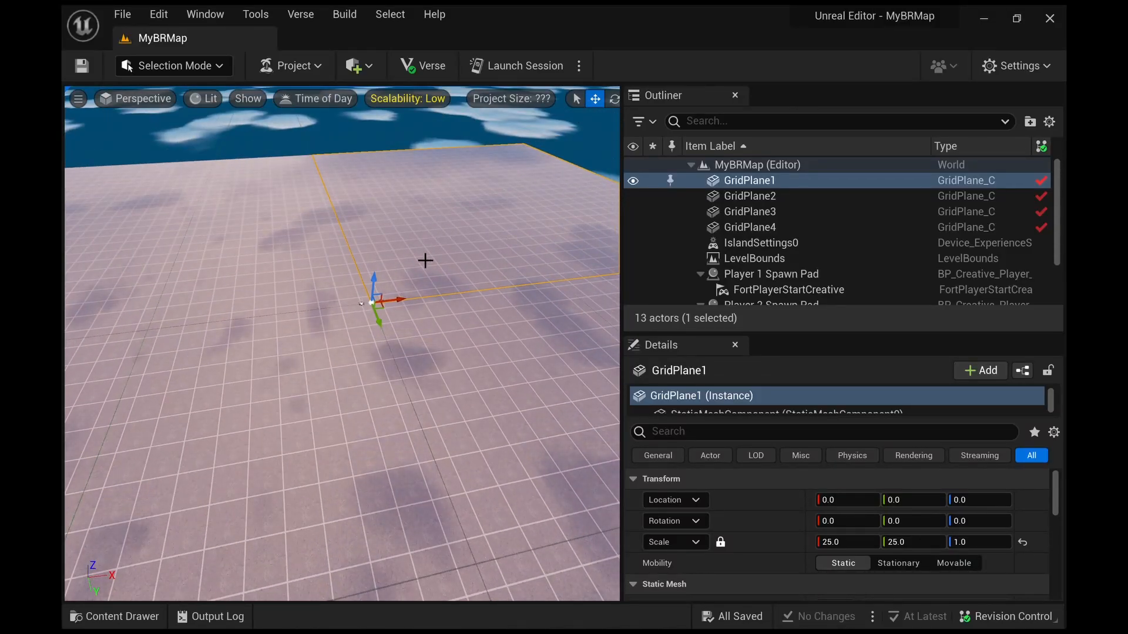
pyautogui.press('Delete')
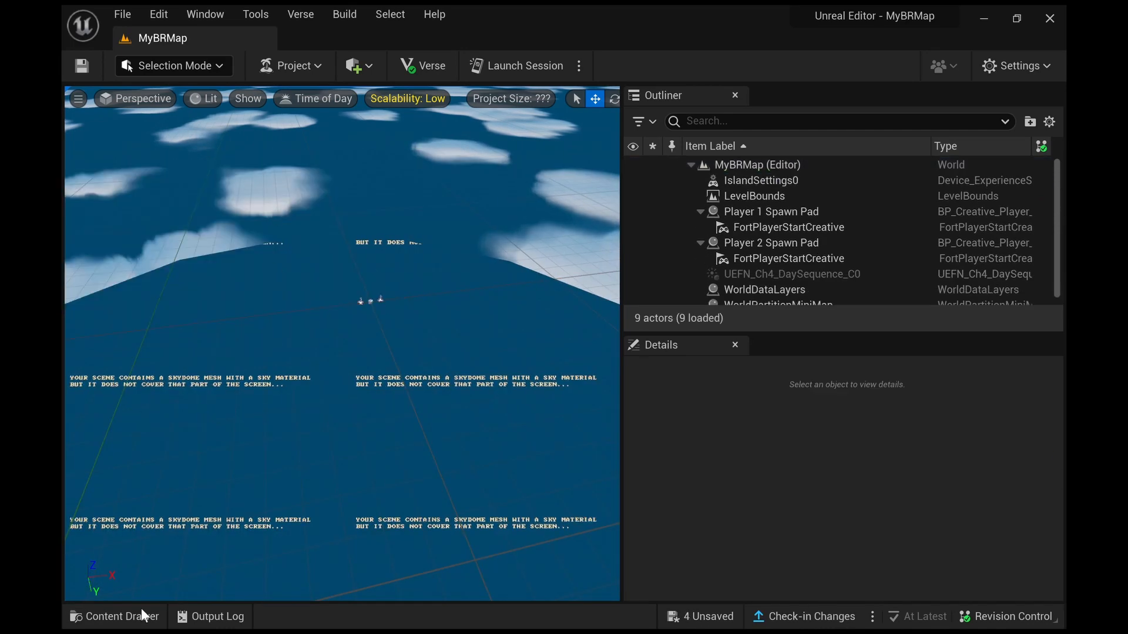
pyautogui.click(114, 616)
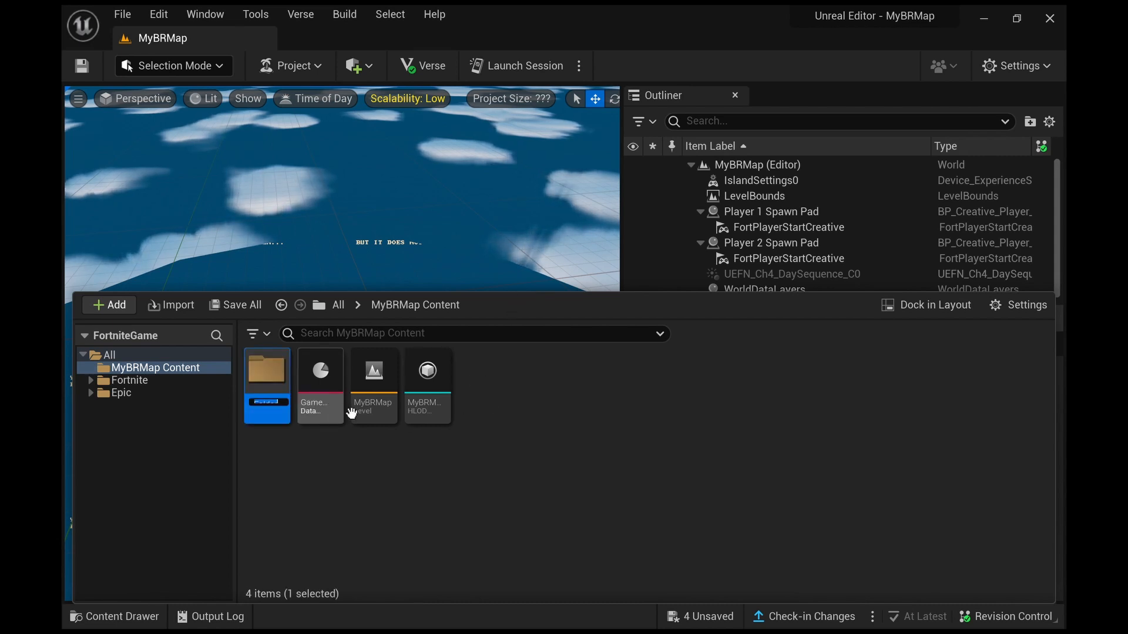
pyautogui.moveTo(320, 471)
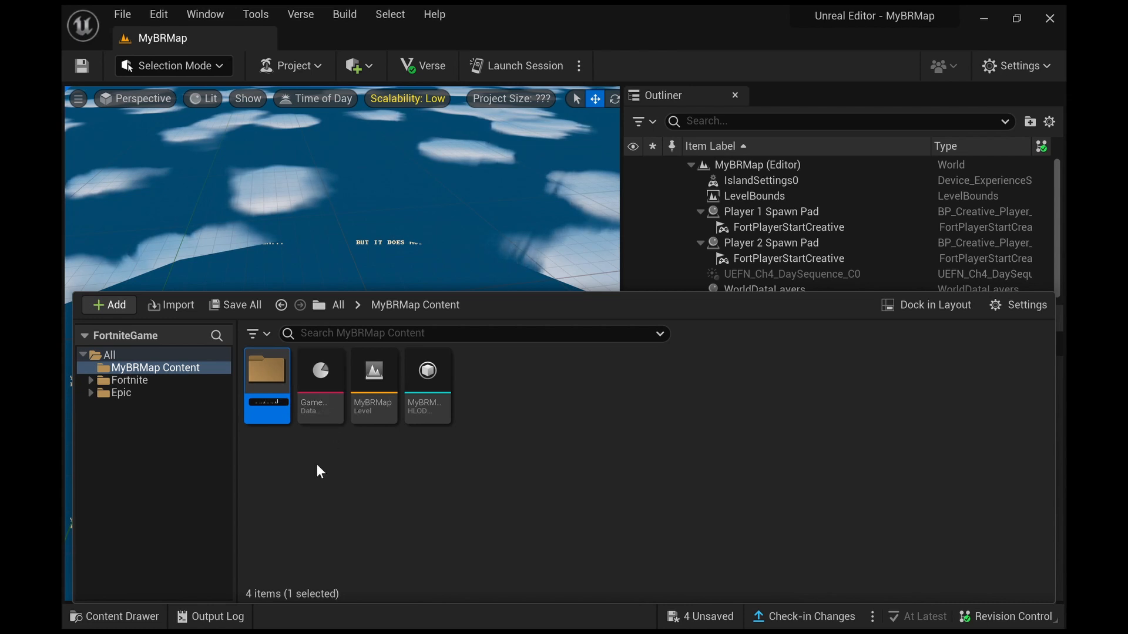
# Step: Inside the new Content folder, start creating a new material asset
pyautogui.doubleClick(266, 370)
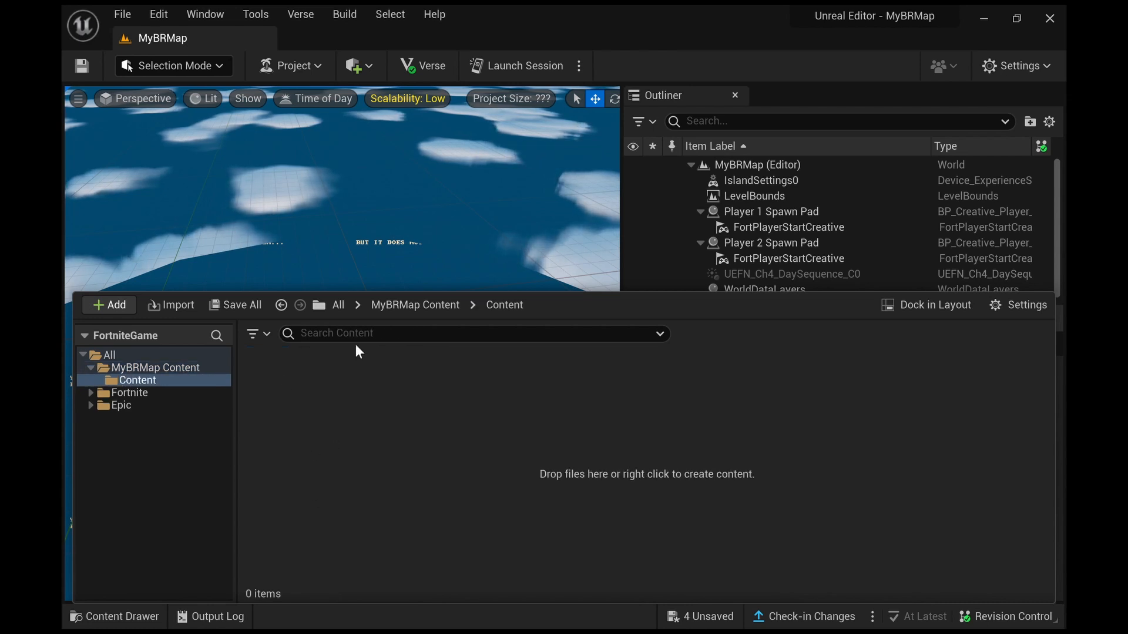
pyautogui.moveTo(299, 453)
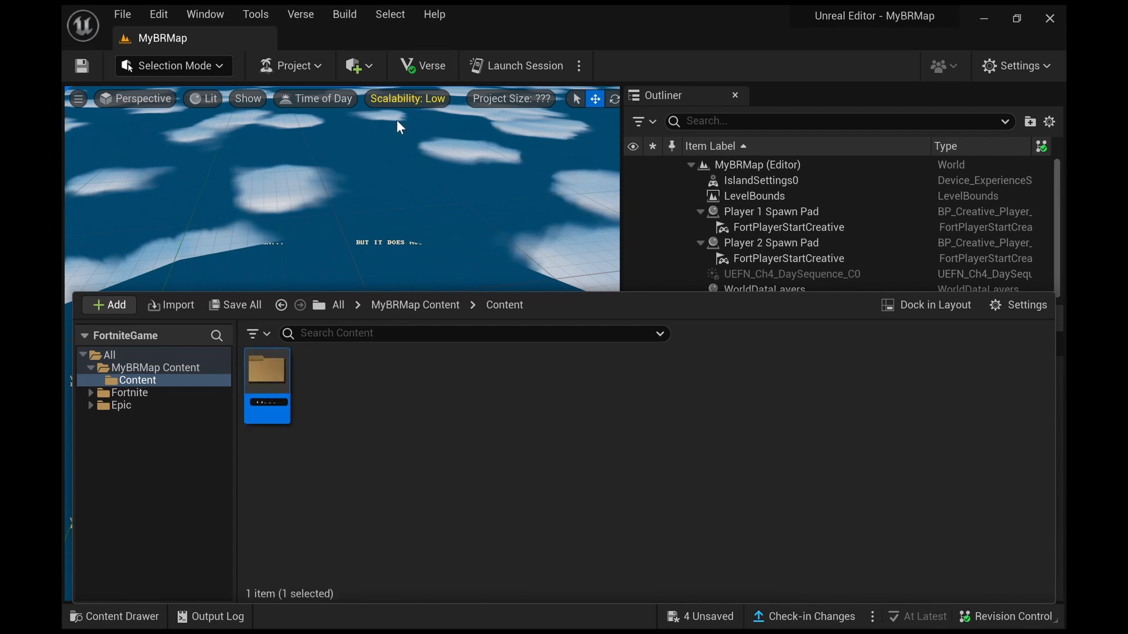
pyautogui.moveTo(297, 440)
pyautogui.write('Maps')
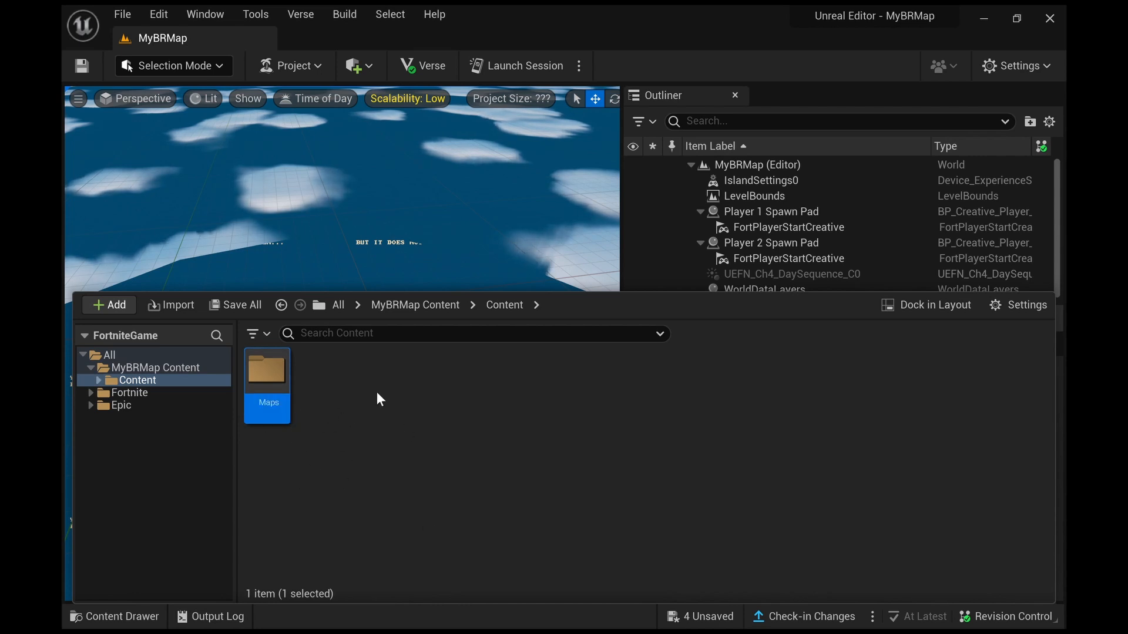
pyautogui.click(475, 399)
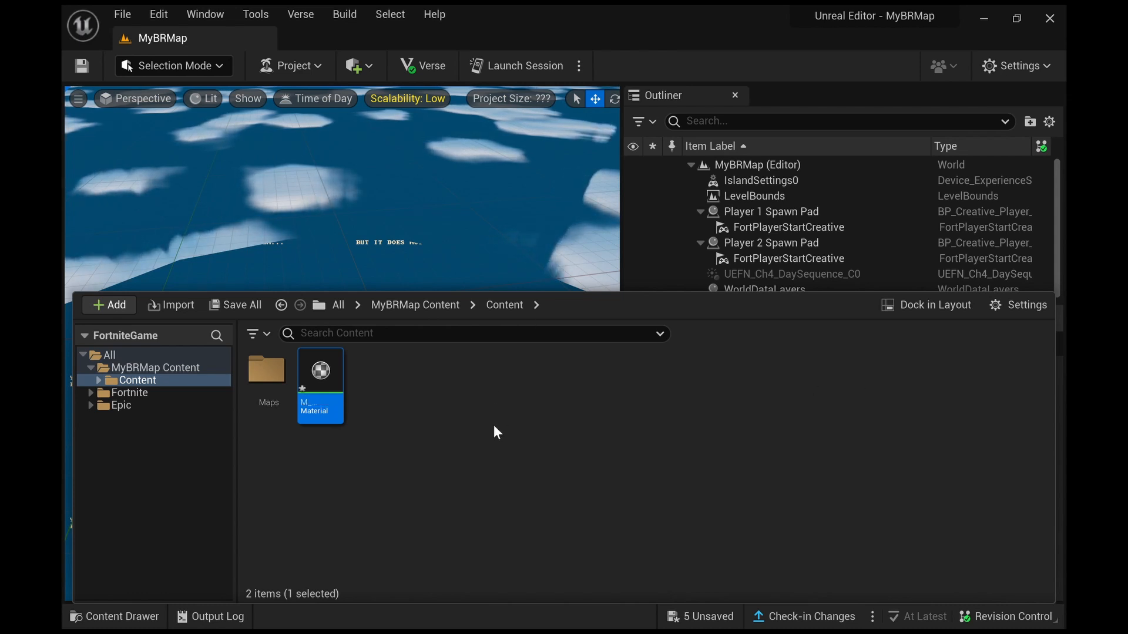
pyautogui.moveTo(323, 464)
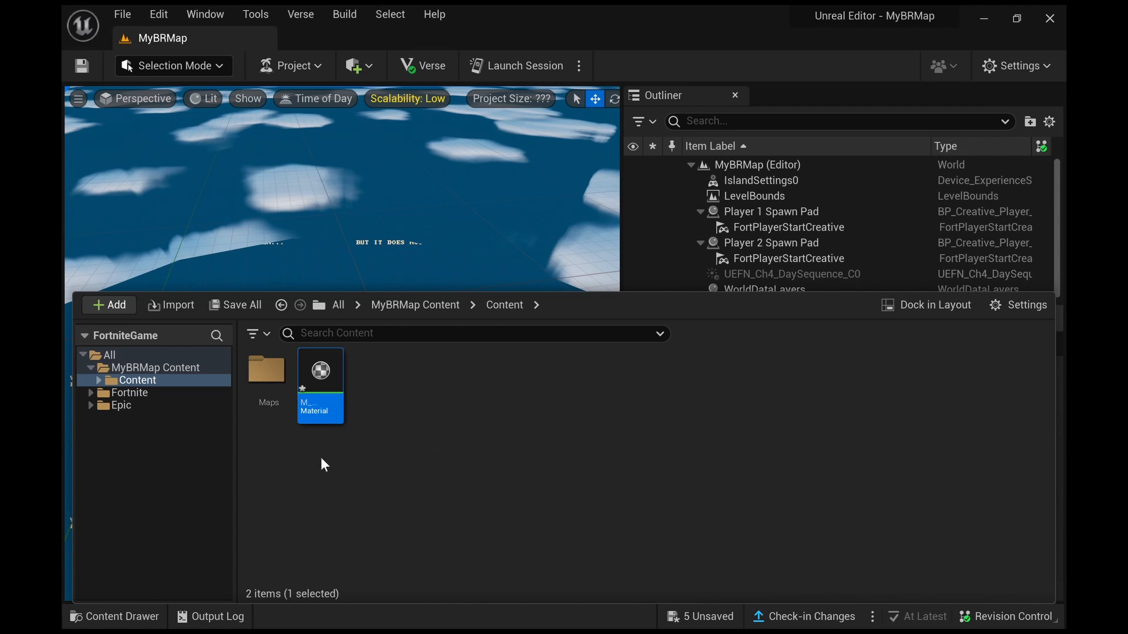
# Step: Import the twelve Fortnite map textures into Maps, then return to Content
pyautogui.doubleClick(268, 369)
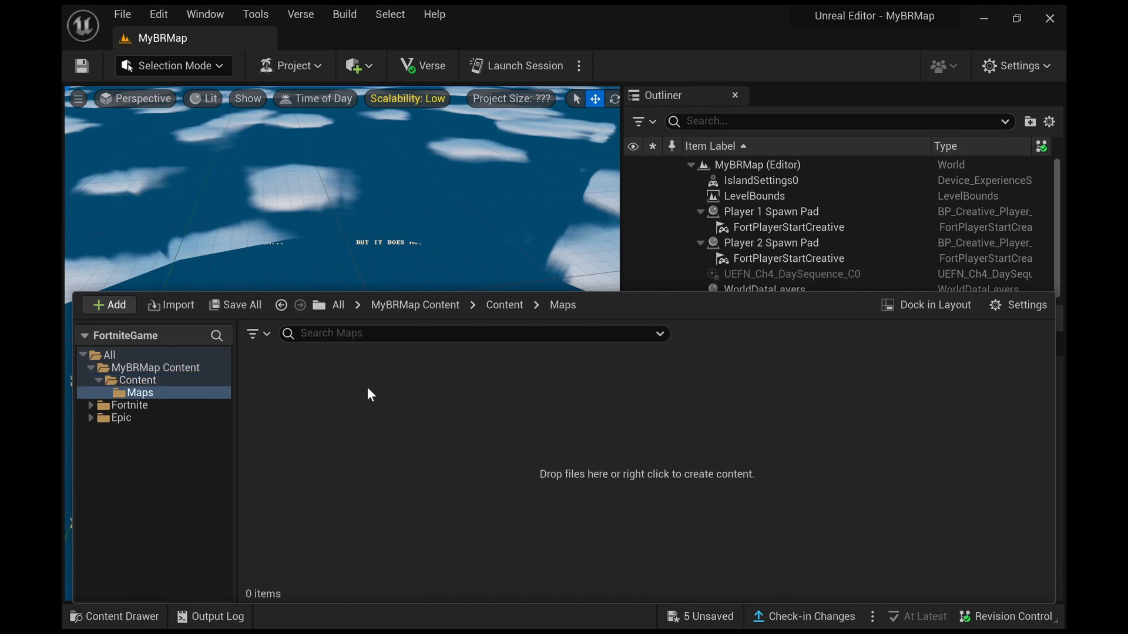
pyautogui.moveTo(325, 415)
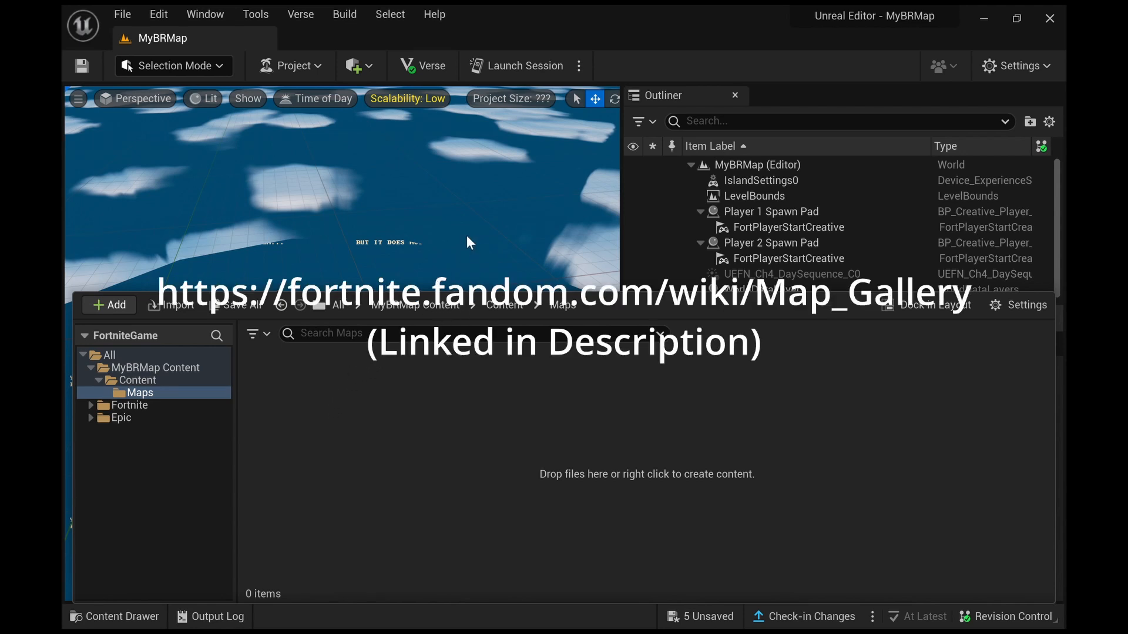
pyautogui.moveTo(143, 213)
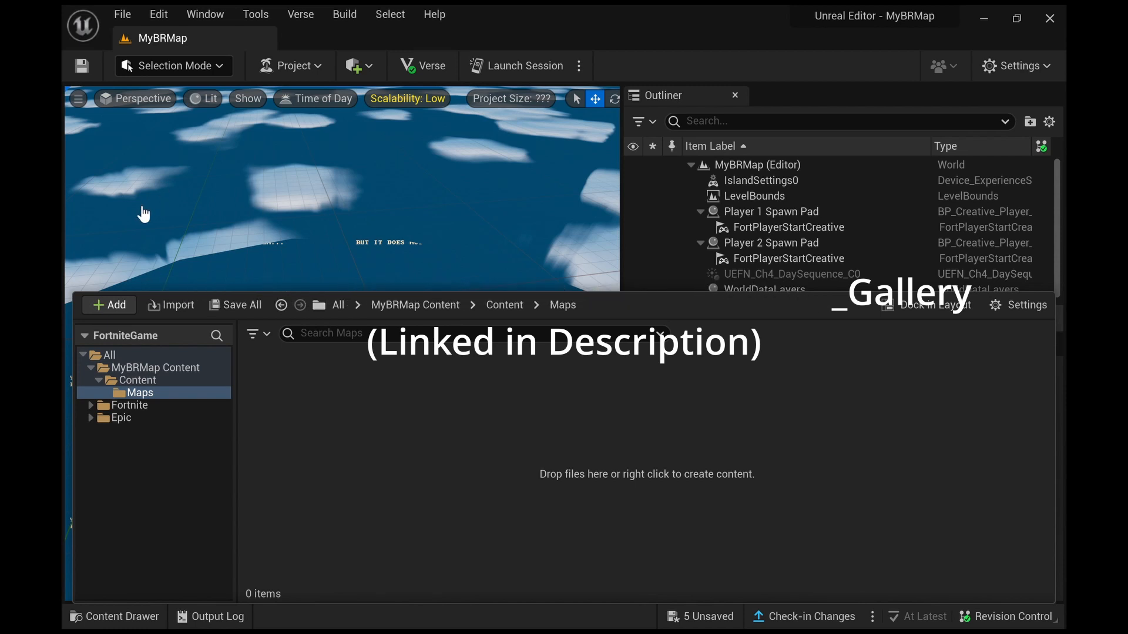
pyautogui.moveTo(376, 235)
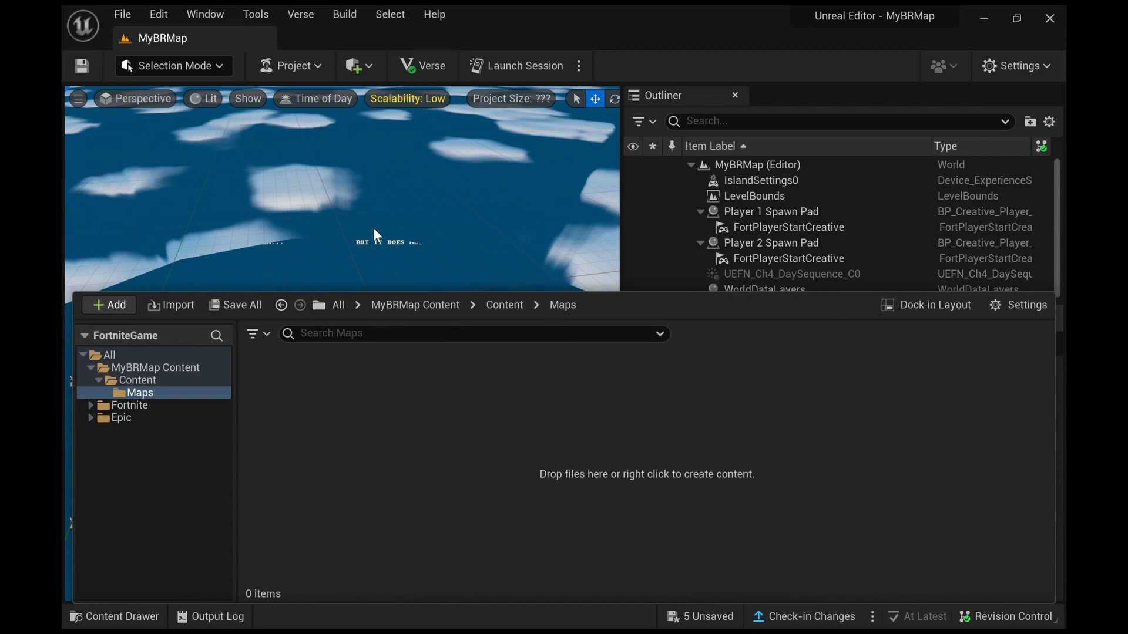
pyautogui.moveTo(423, 263)
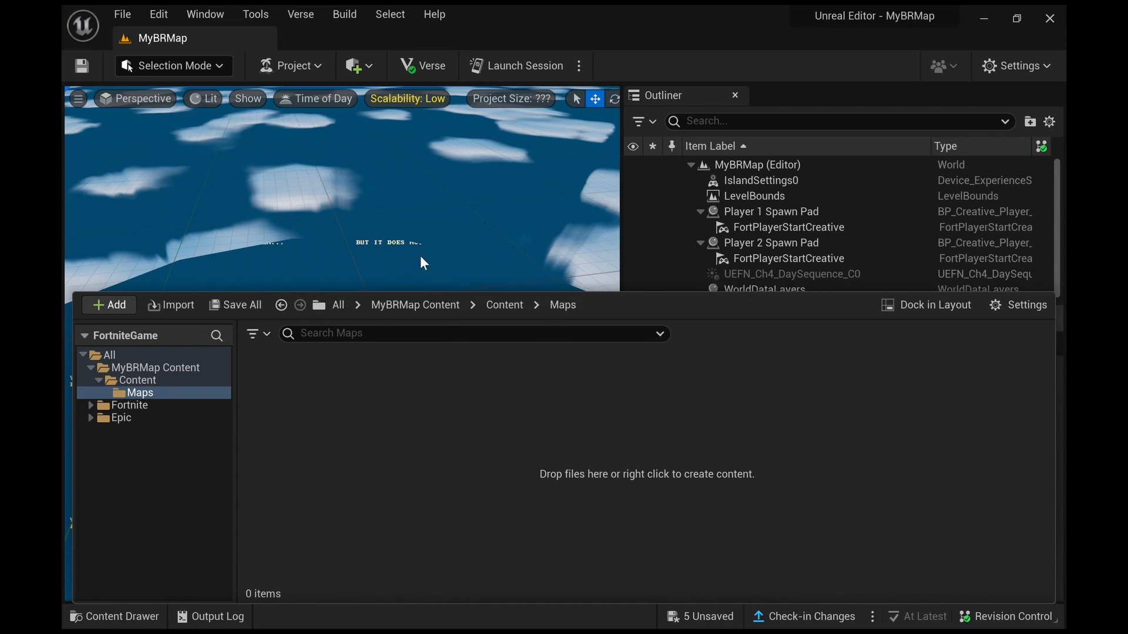
pyautogui.moveTo(545, 306)
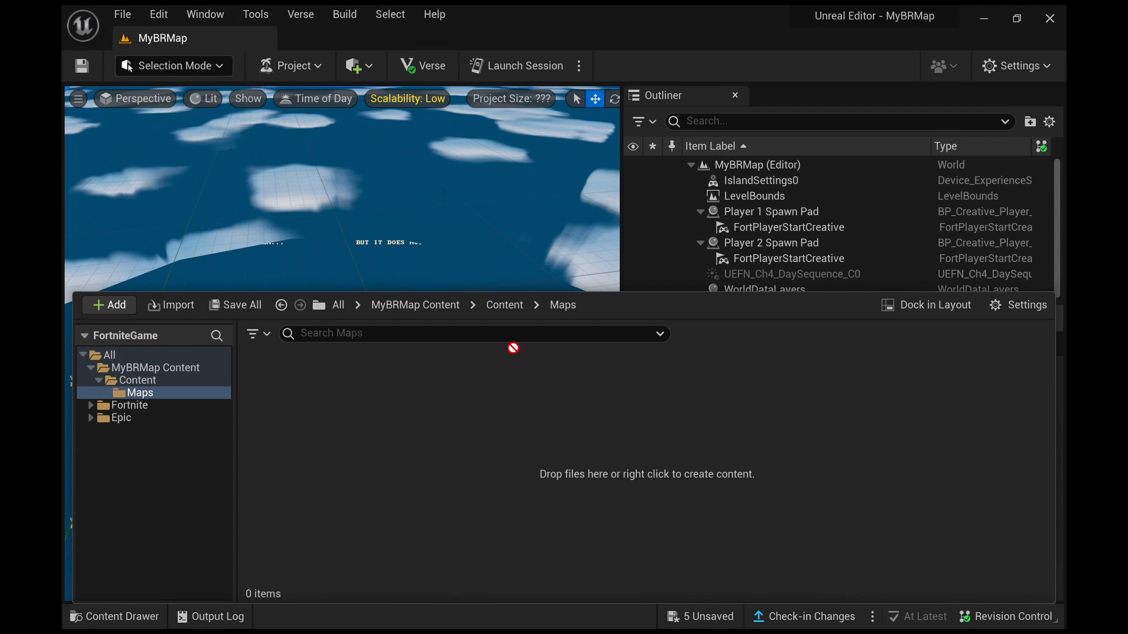
pyautogui.moveTo(426, 358)
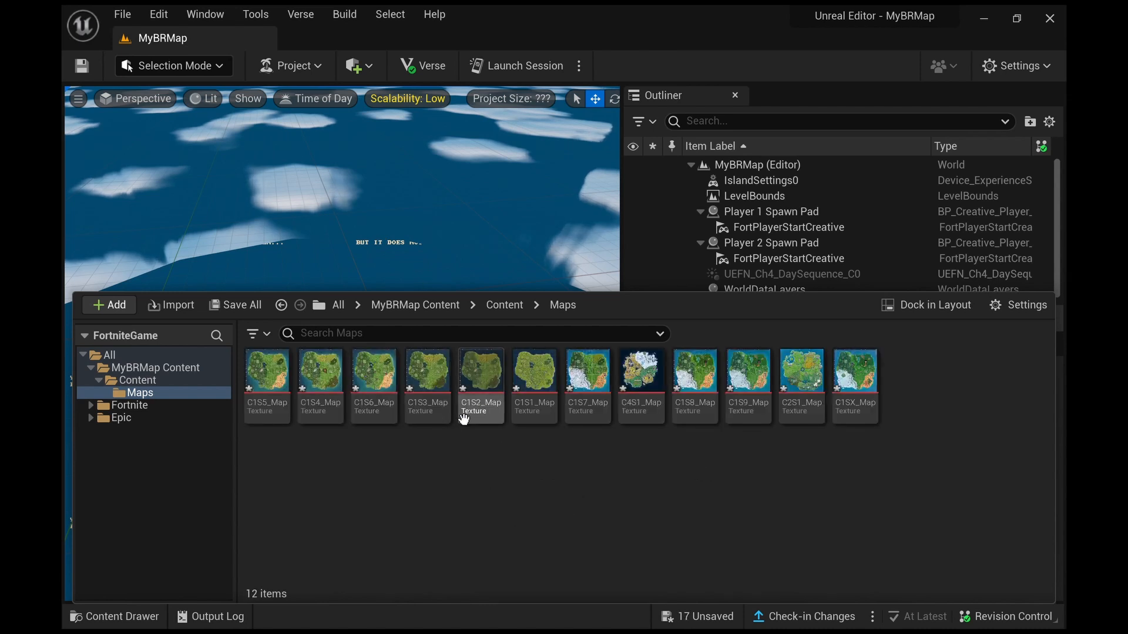
pyautogui.click(504, 304)
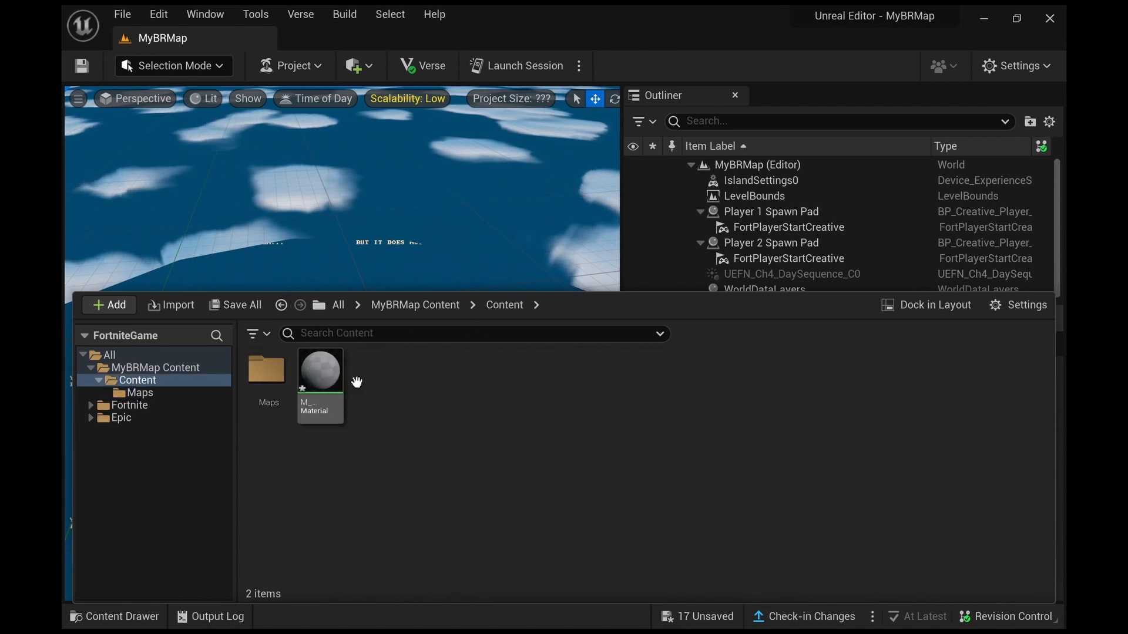
# Step: Edit M_MapLand and locate the map texture in the Maps folder for its Base Color
pyautogui.click(319, 370)
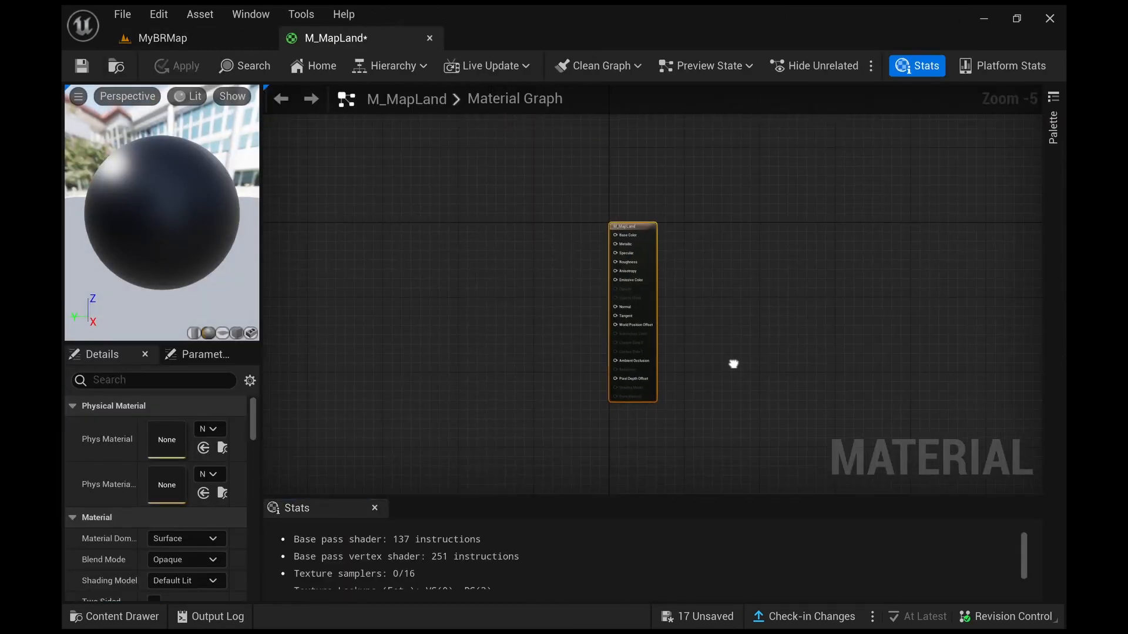
pyautogui.scroll(3)
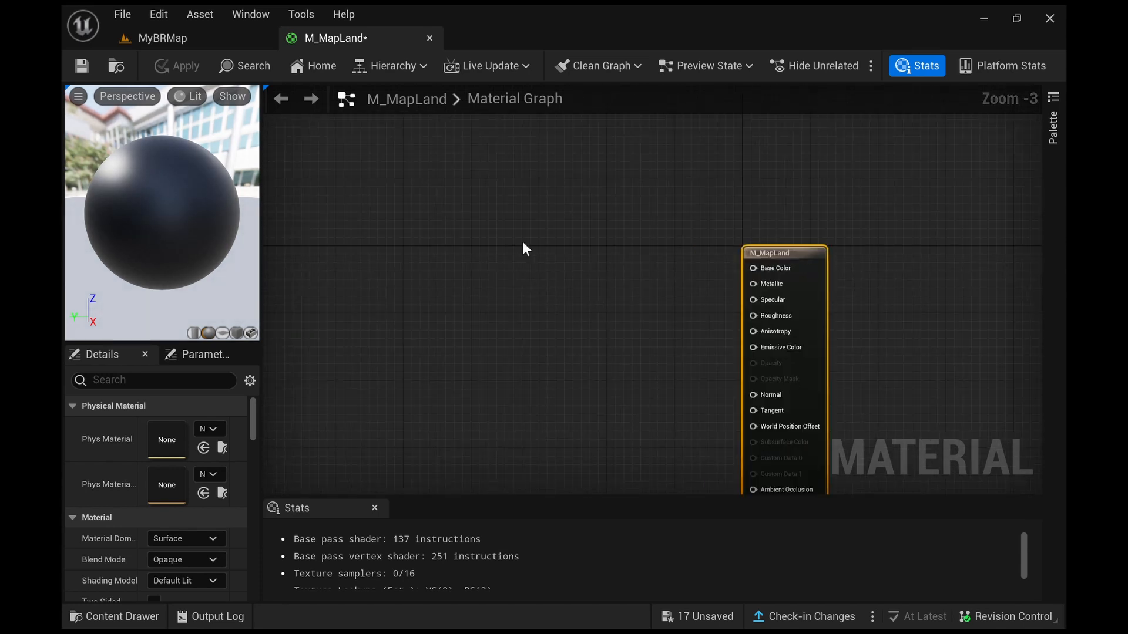
pyautogui.moveTo(533, 226)
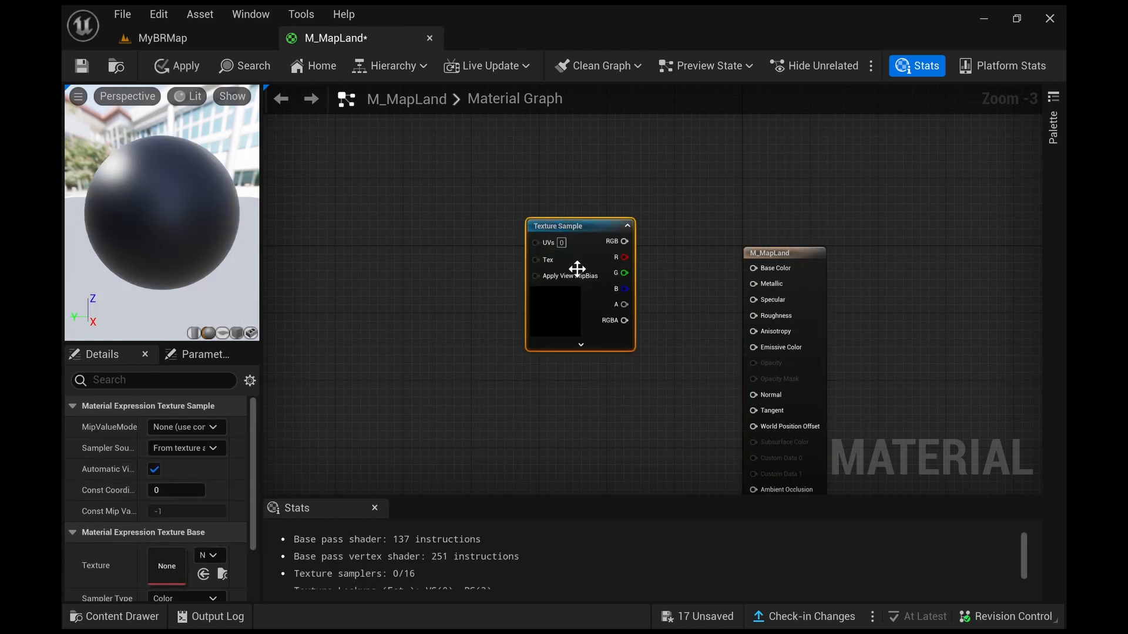
pyautogui.moveTo(619, 231)
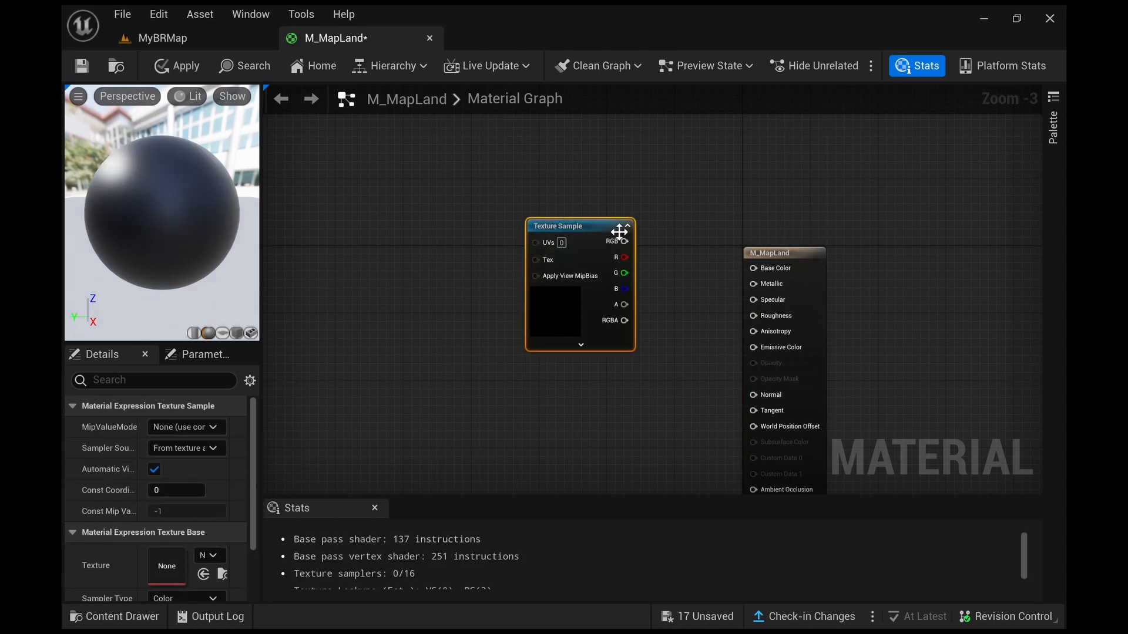
pyautogui.click(113, 617)
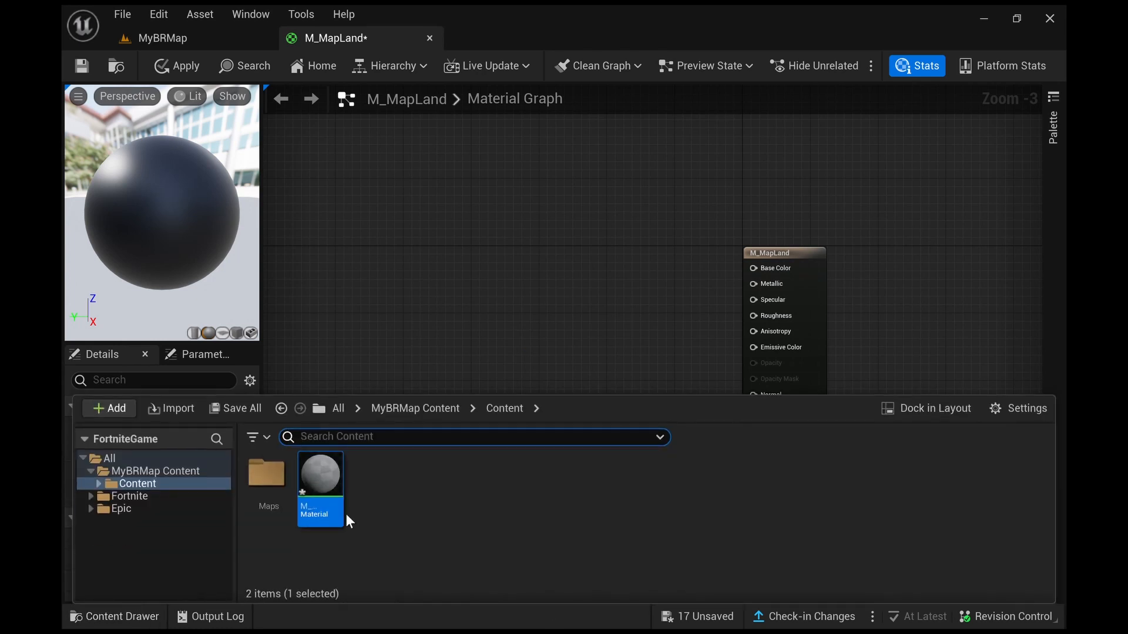
pyautogui.doubleClick(267, 474)
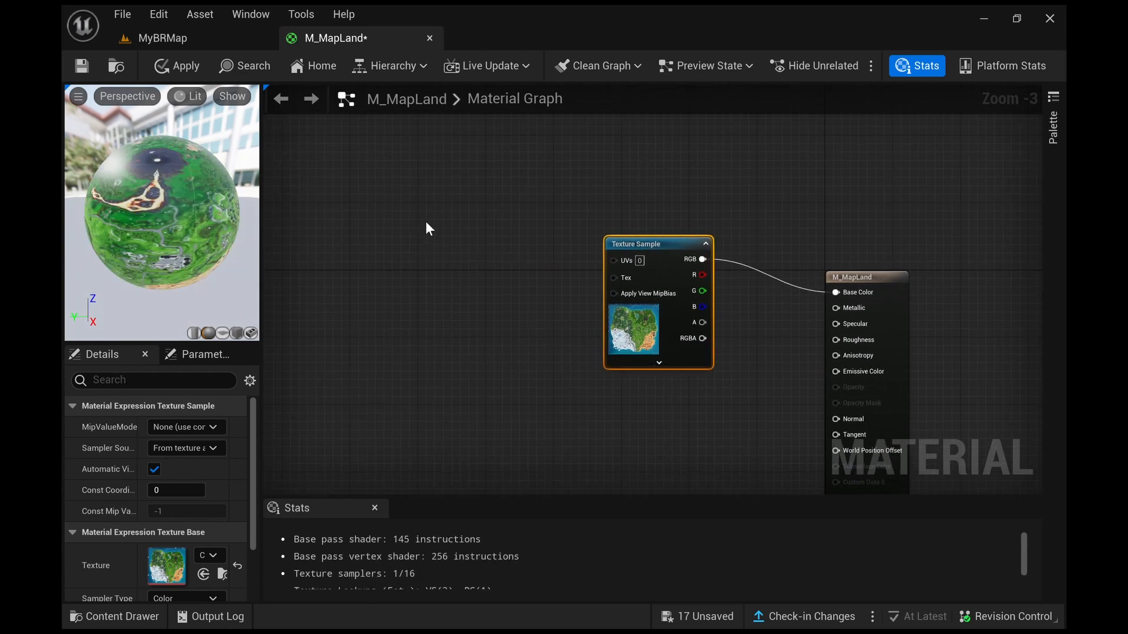
pyautogui.moveTo(454, 231)
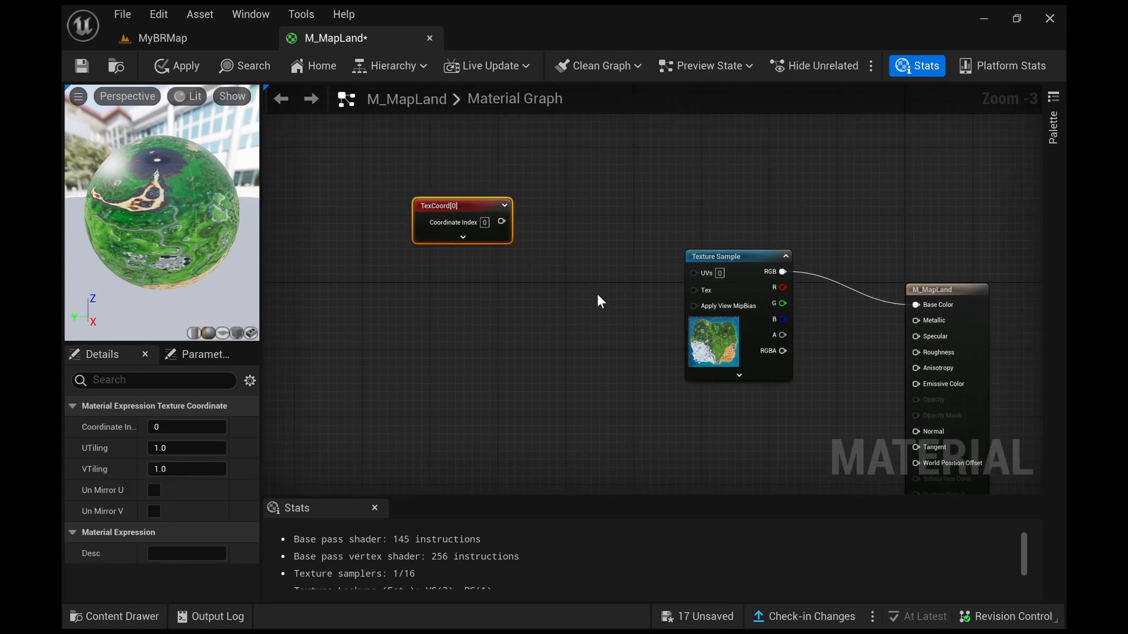
# Step: Divide the TexCoord by 2033 and feed it into the map texture's UVs
pyautogui.click(600, 302)
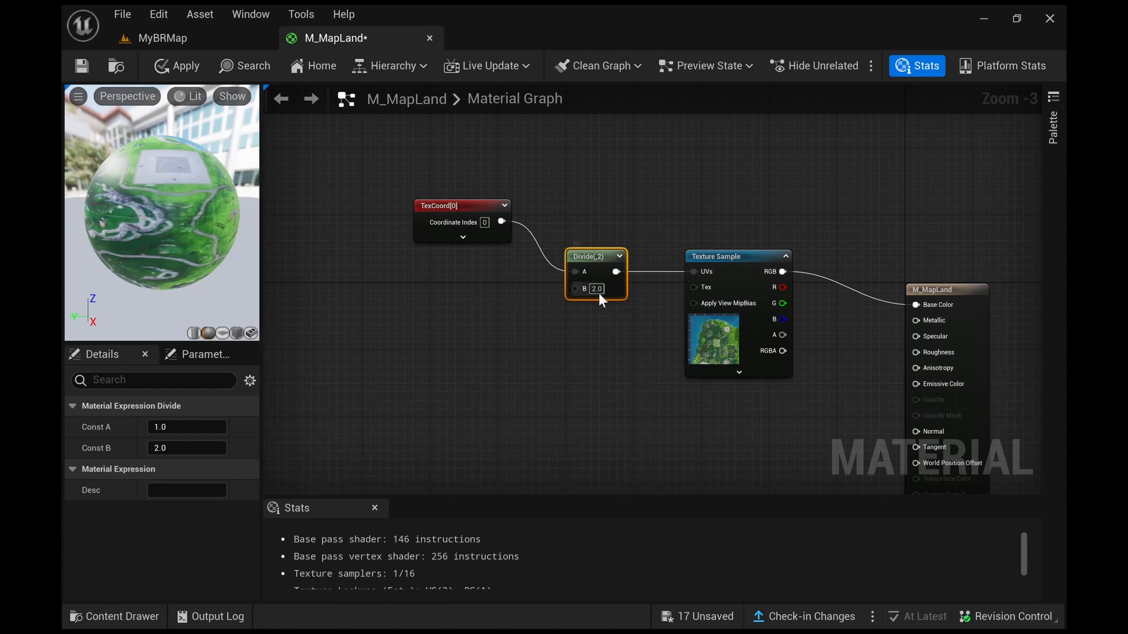
pyautogui.doubleClick(596, 289)
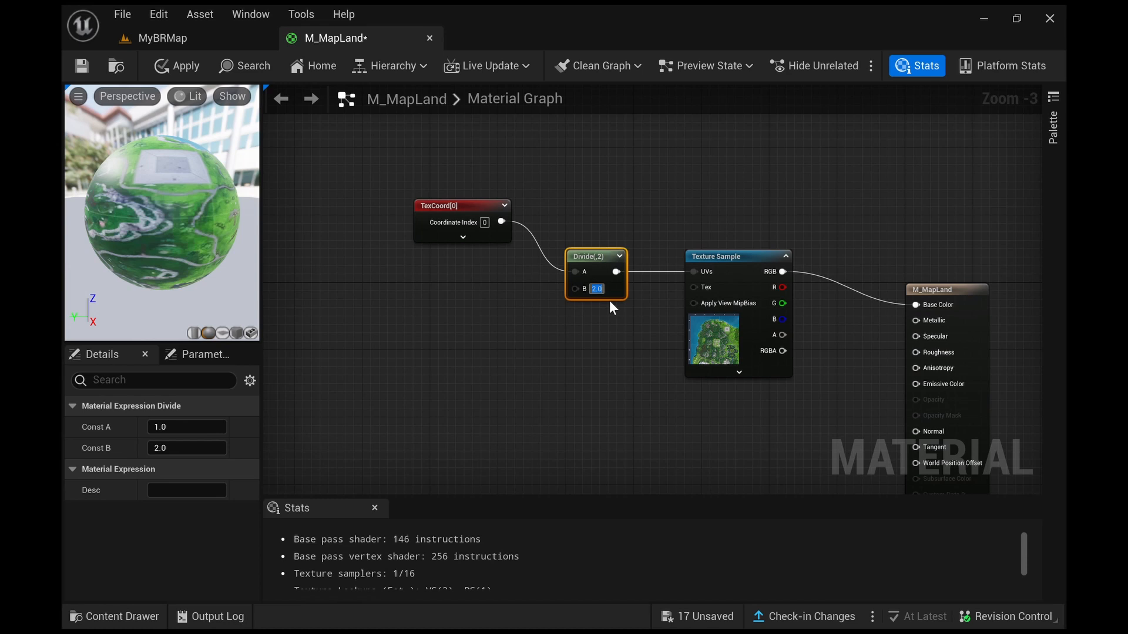
pyautogui.write('2033')
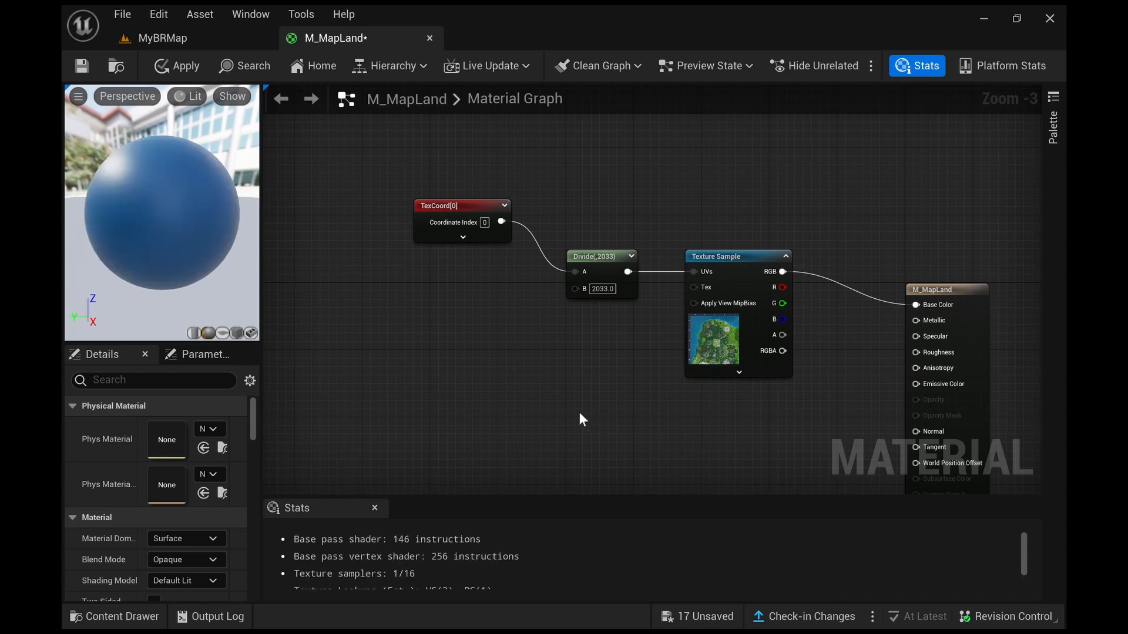
pyautogui.scroll(-3)
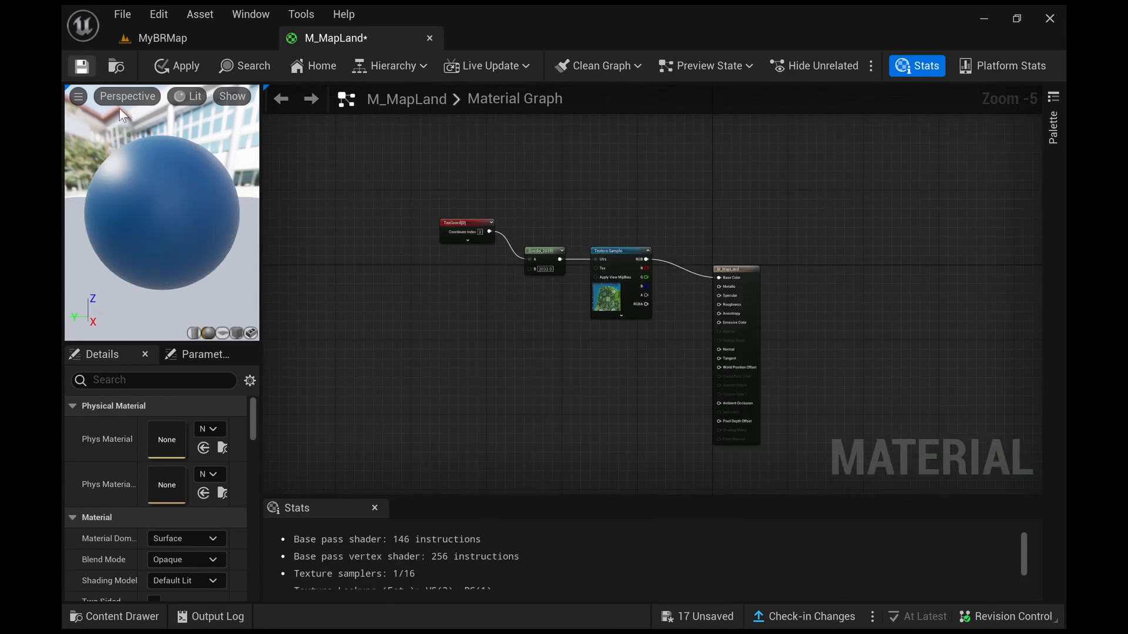
pyautogui.moveTo(188, 43)
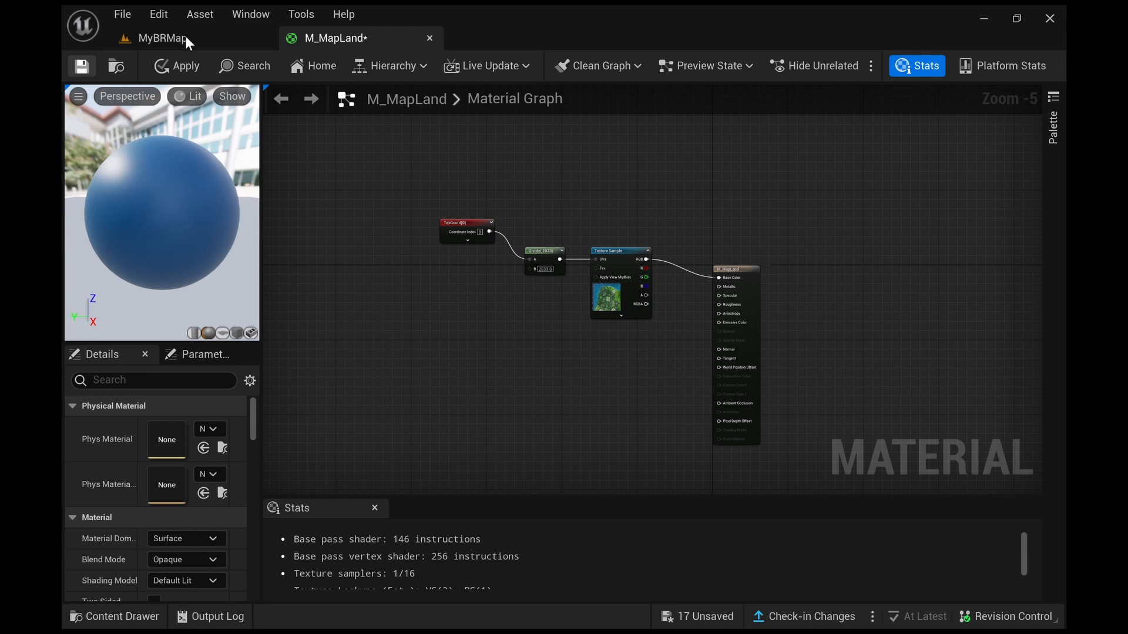
# Step: In MyBRMap's Landscape Mode, create a landscape scaled 130 with 16×16 components of 127×127 quads
pyautogui.click(161, 37)
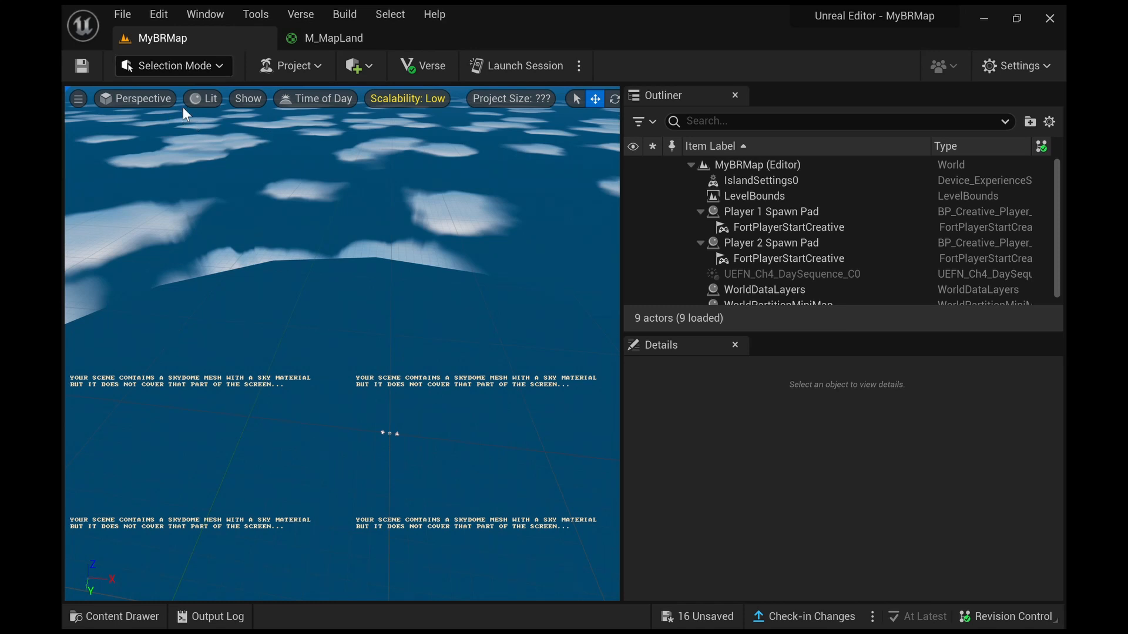
pyautogui.click(173, 66)
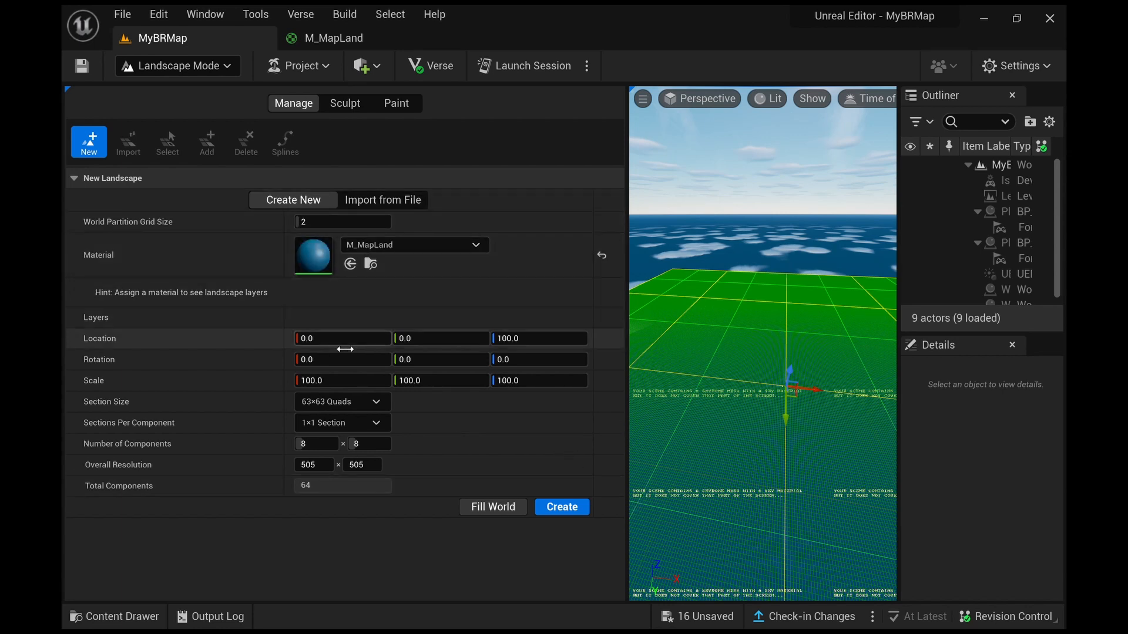
pyautogui.tripleClick(342, 381)
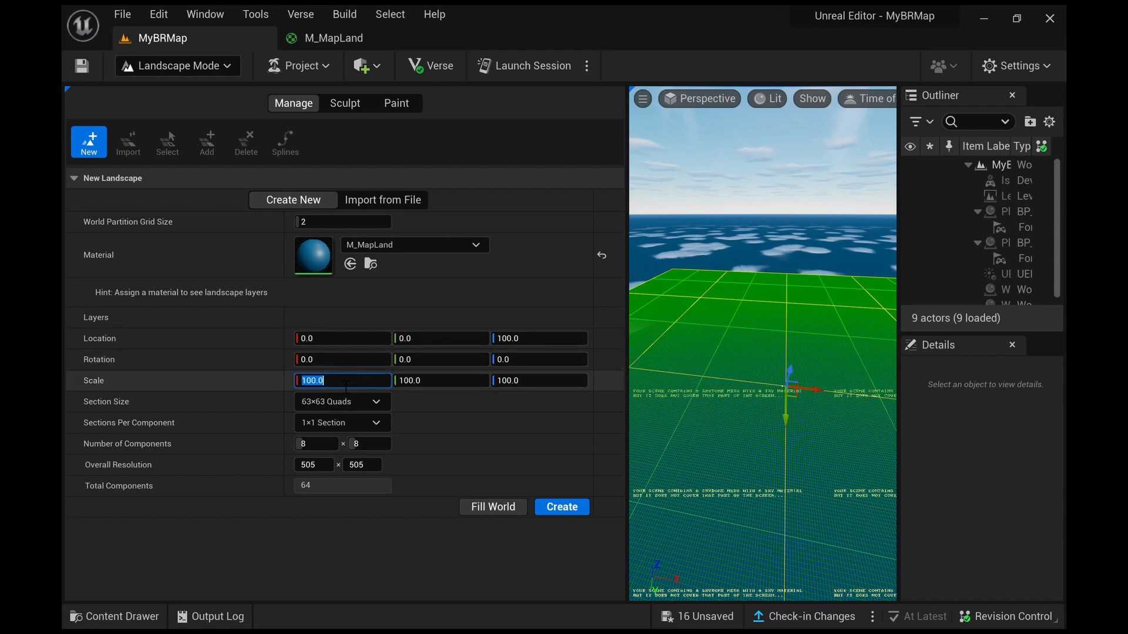
pyautogui.write('130')
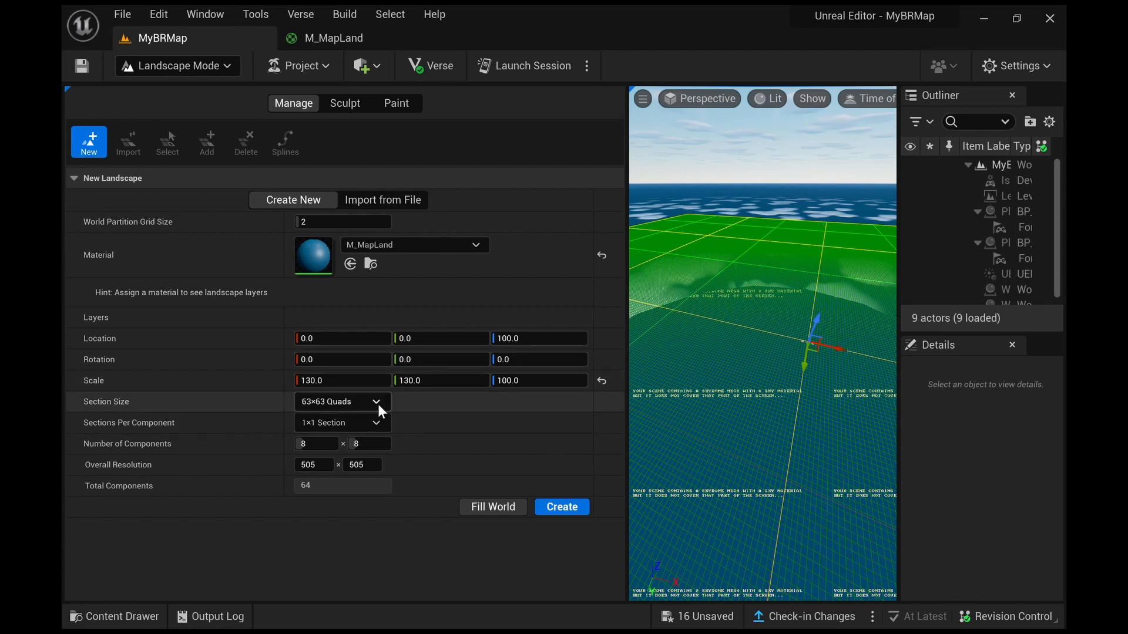
pyautogui.moveTo(353, 501)
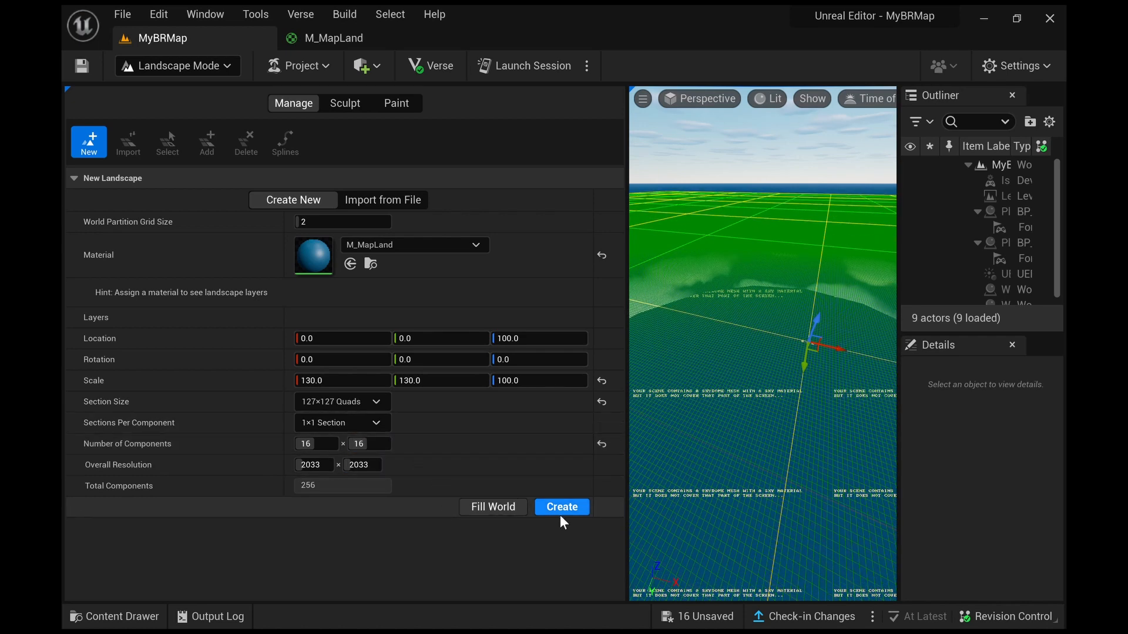
pyautogui.moveTo(829, 376)
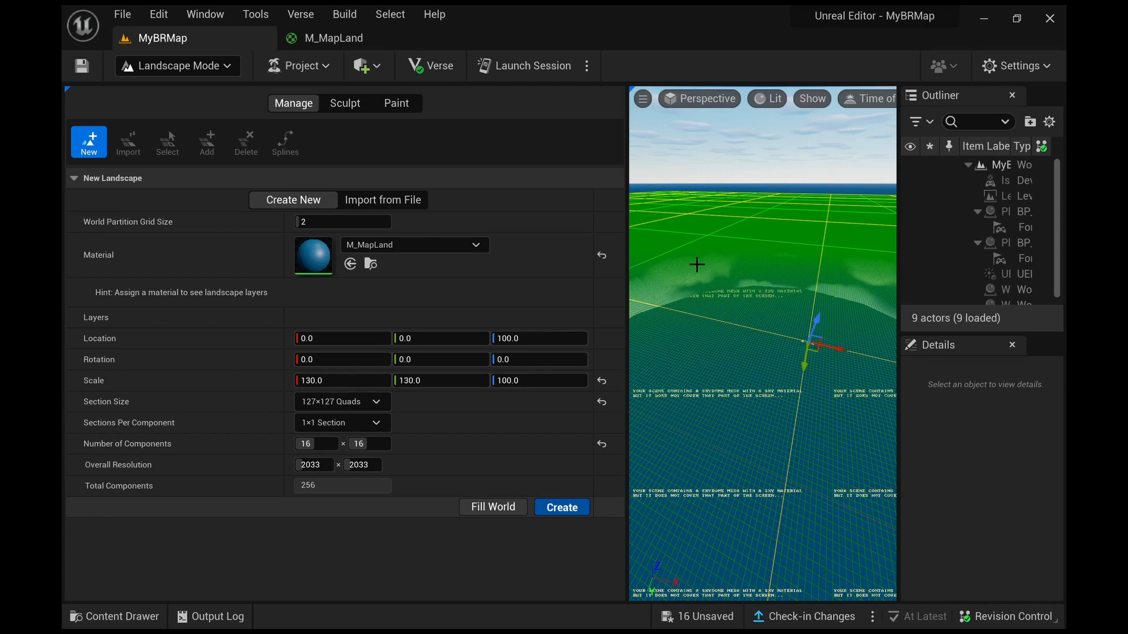
pyautogui.moveTo(787, 225)
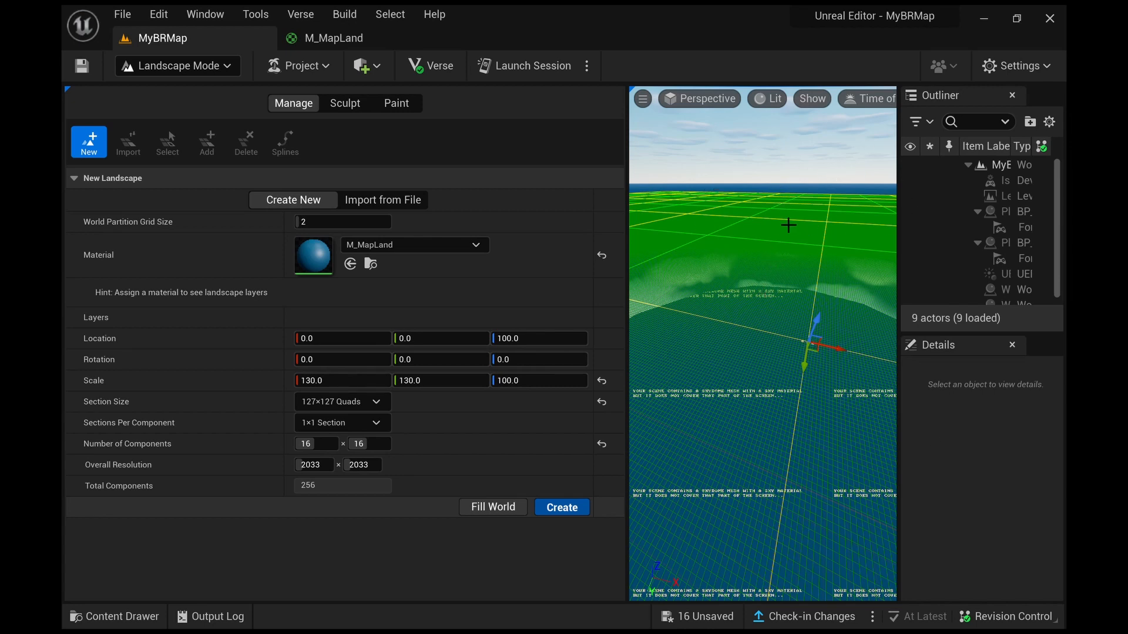
pyautogui.moveTo(808, 262)
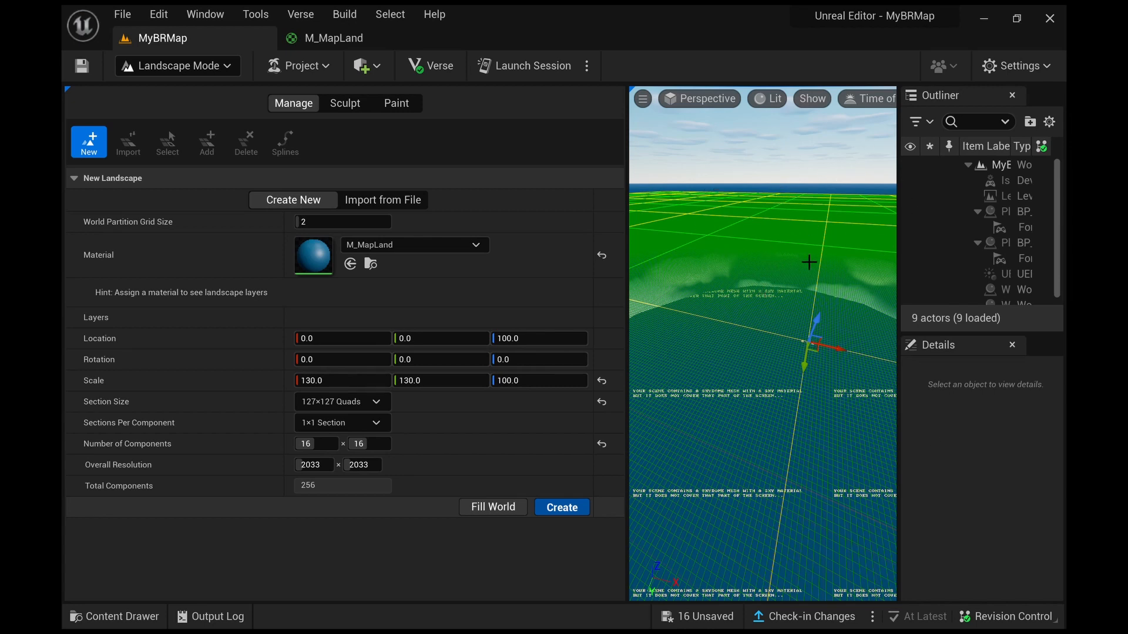
pyautogui.moveTo(723, 219)
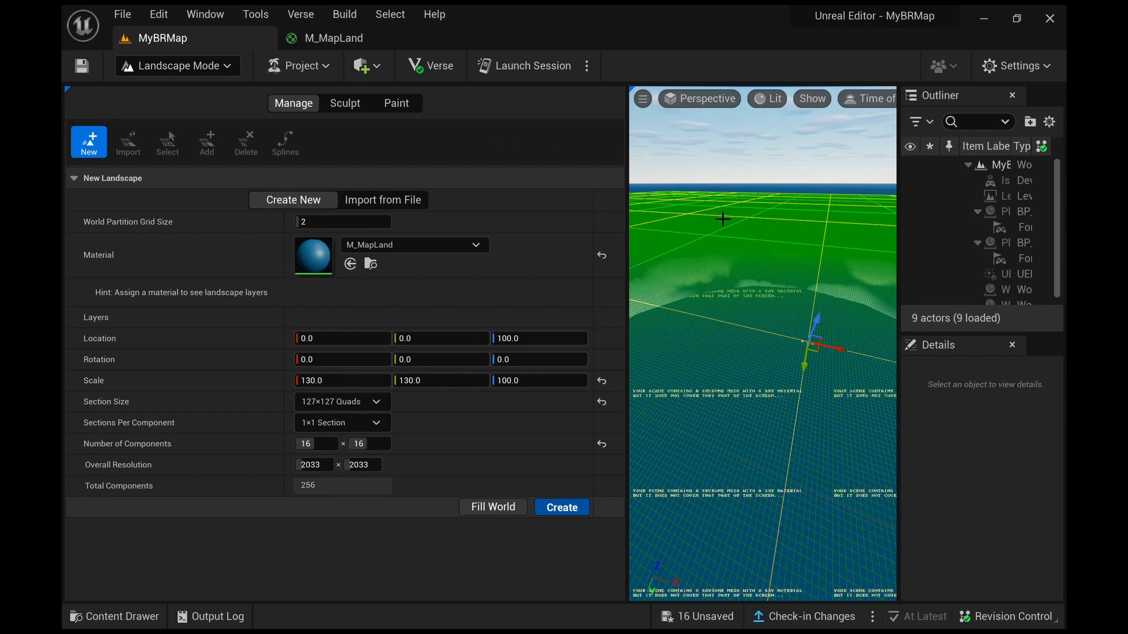
pyautogui.moveTo(735, 270)
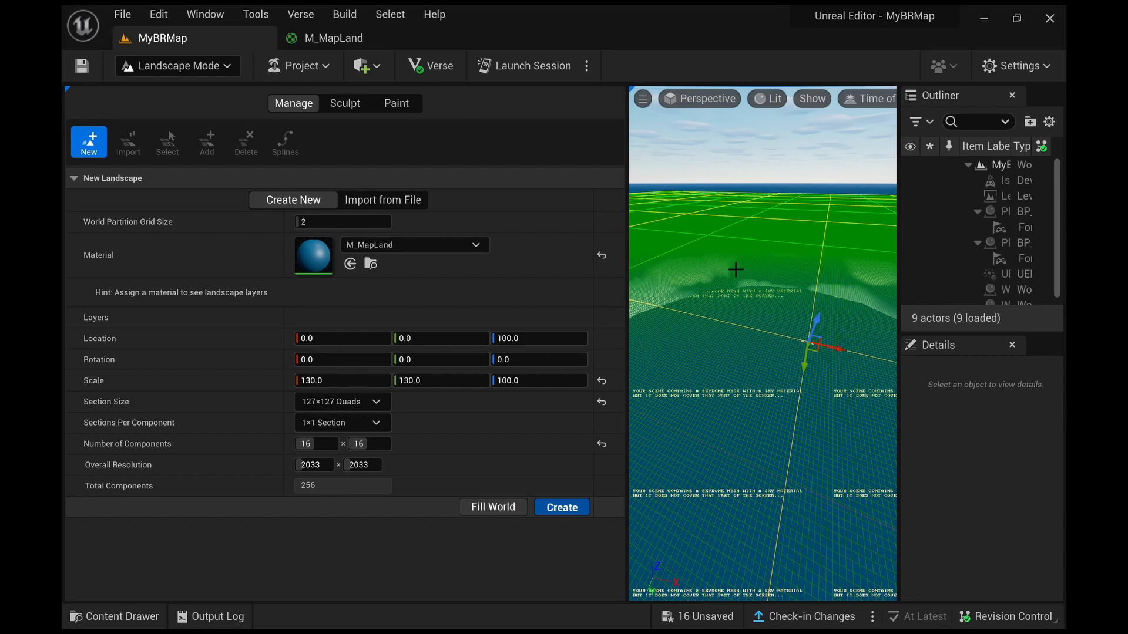
pyautogui.click(346, 104)
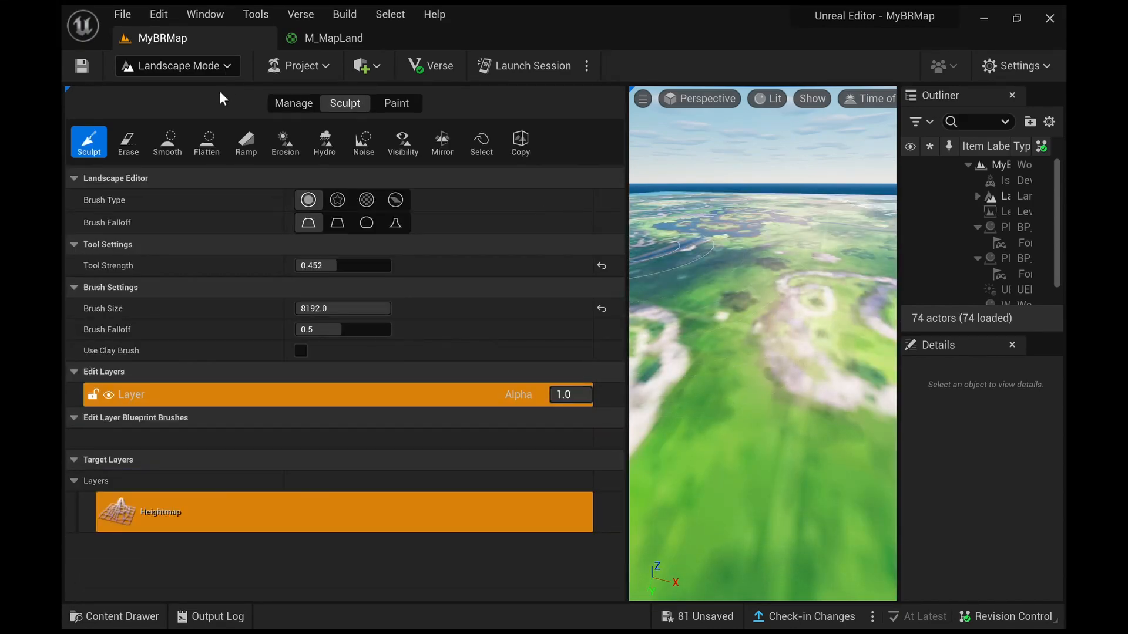
# Step: Return to Selection Mode and save all, closing the M_MapLand material
pyautogui.click(175, 66)
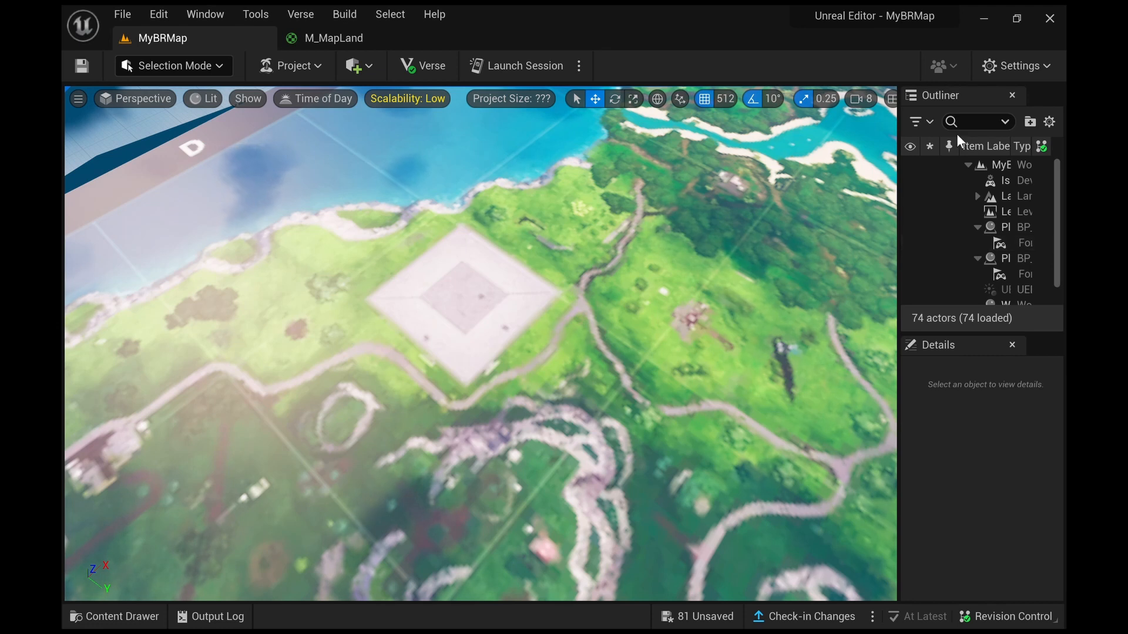
pyautogui.click(969, 164)
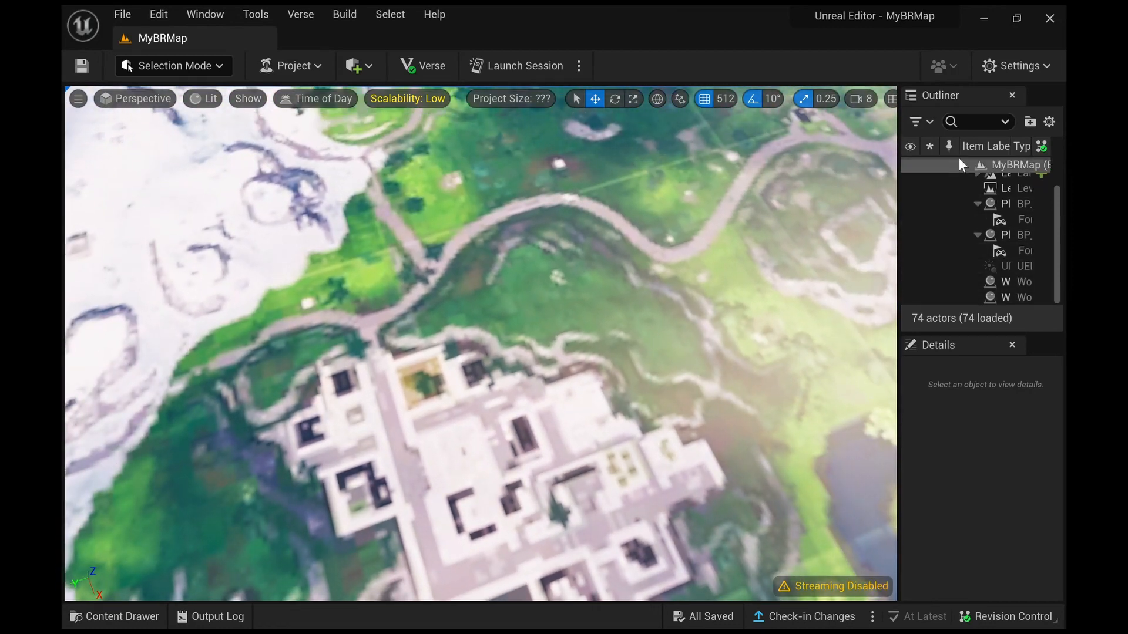
# Step: Collapse the MyBRMap actor list and add the Concrete building pieces to the level
pyautogui.click(967, 164)
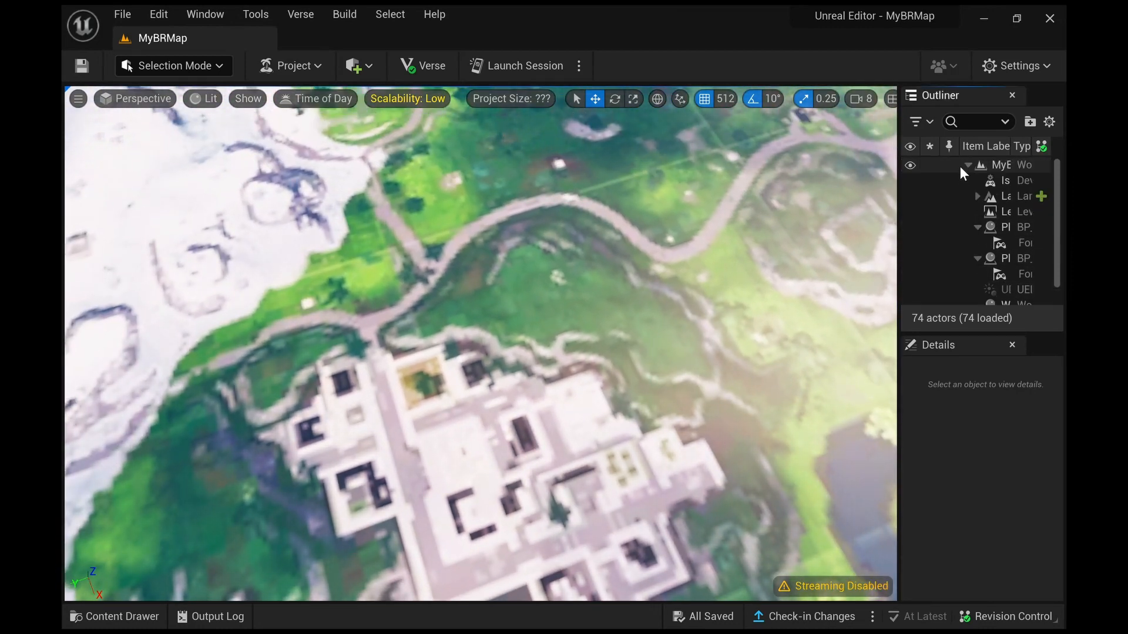
pyautogui.click(967, 164)
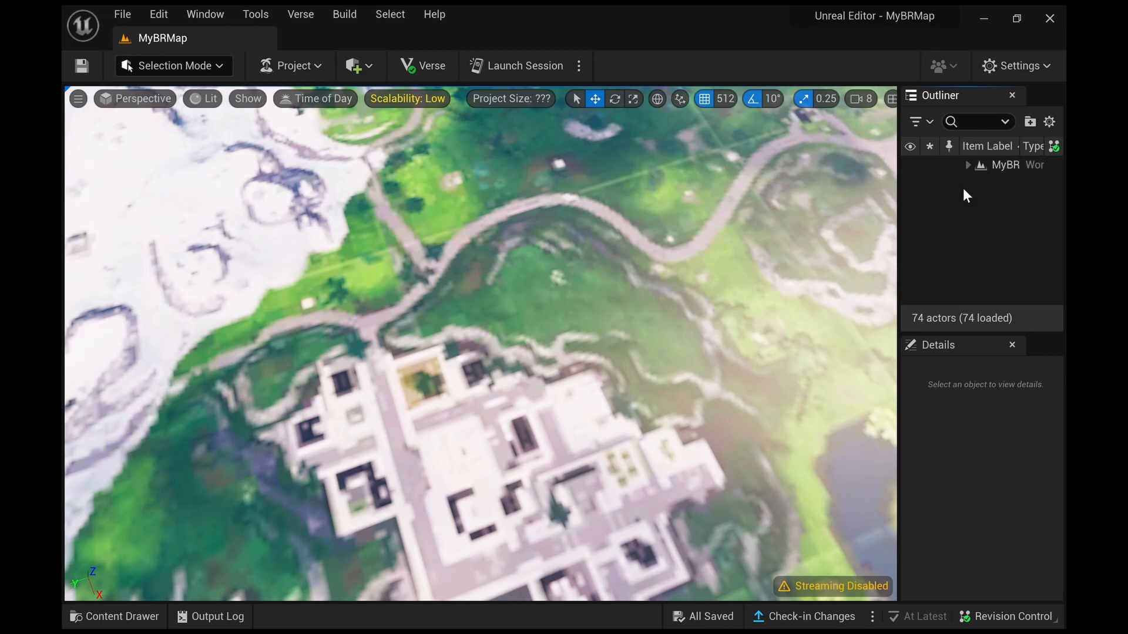
pyautogui.moveTo(989, 232)
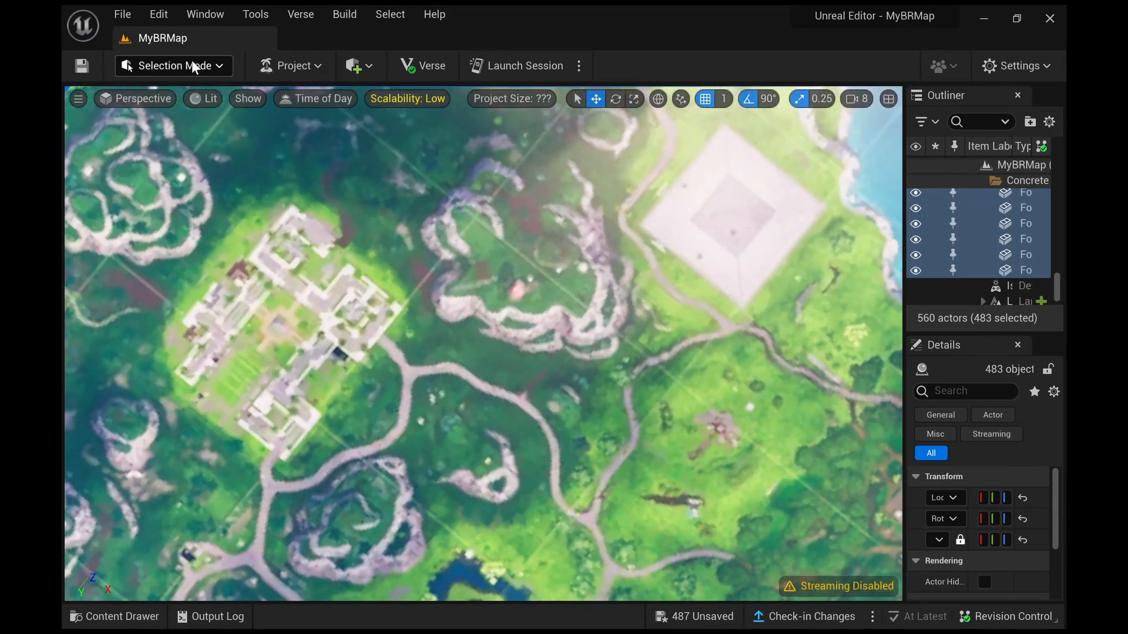
pyautogui.click(173, 66)
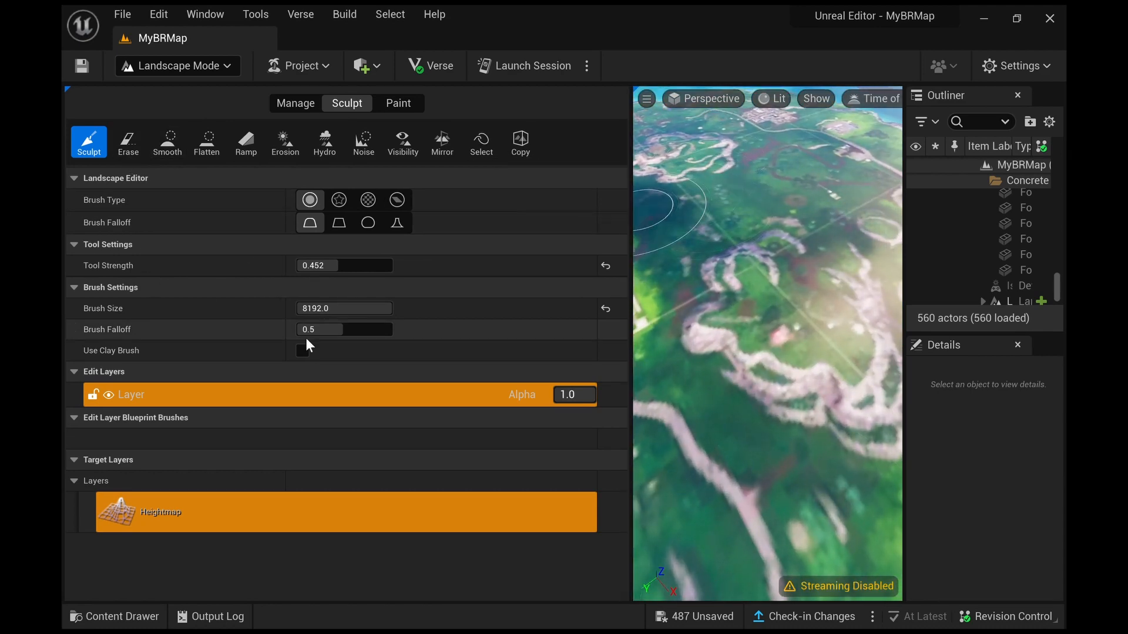
# Step: Paint a region mask over the hill area and limit edits to inside it
pyautogui.click(480, 142)
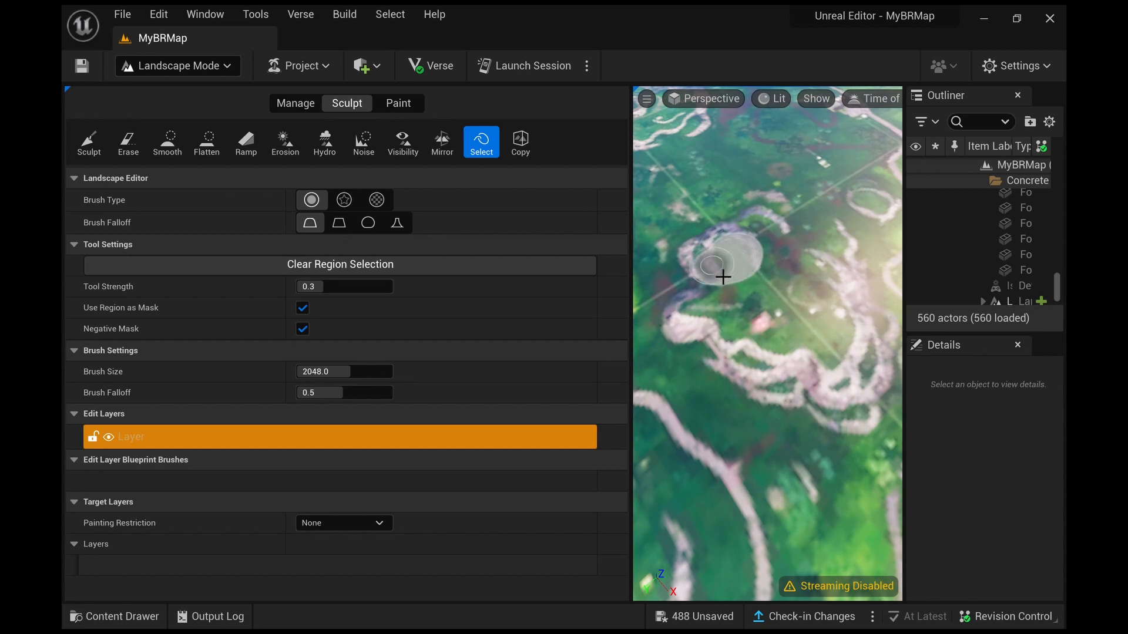
pyautogui.moveTo(762, 248)
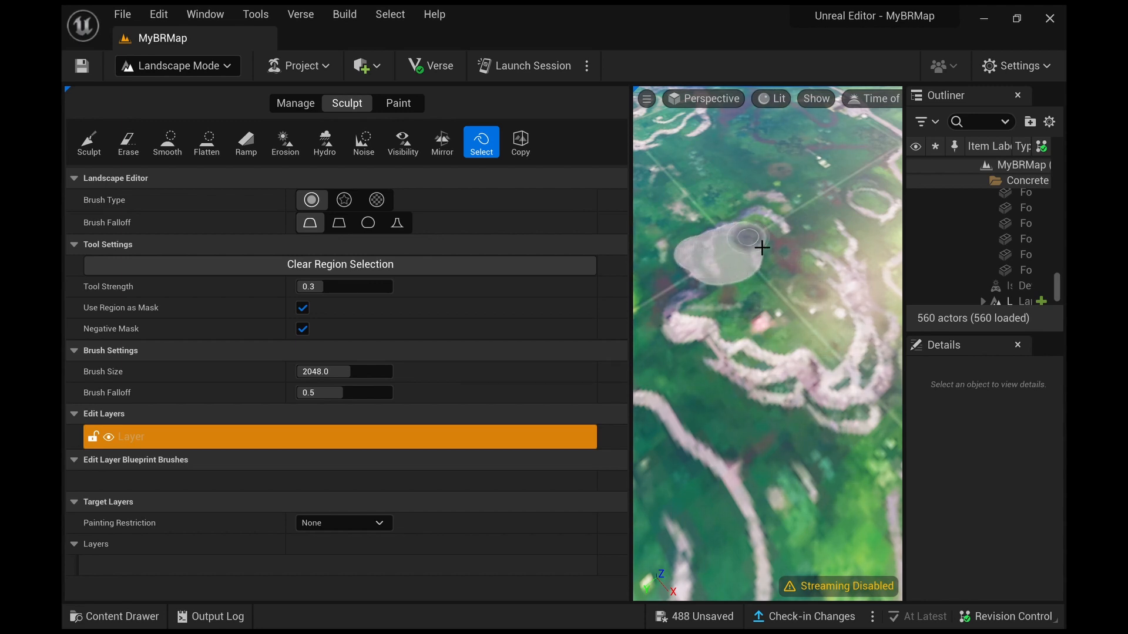
pyautogui.moveTo(795, 255)
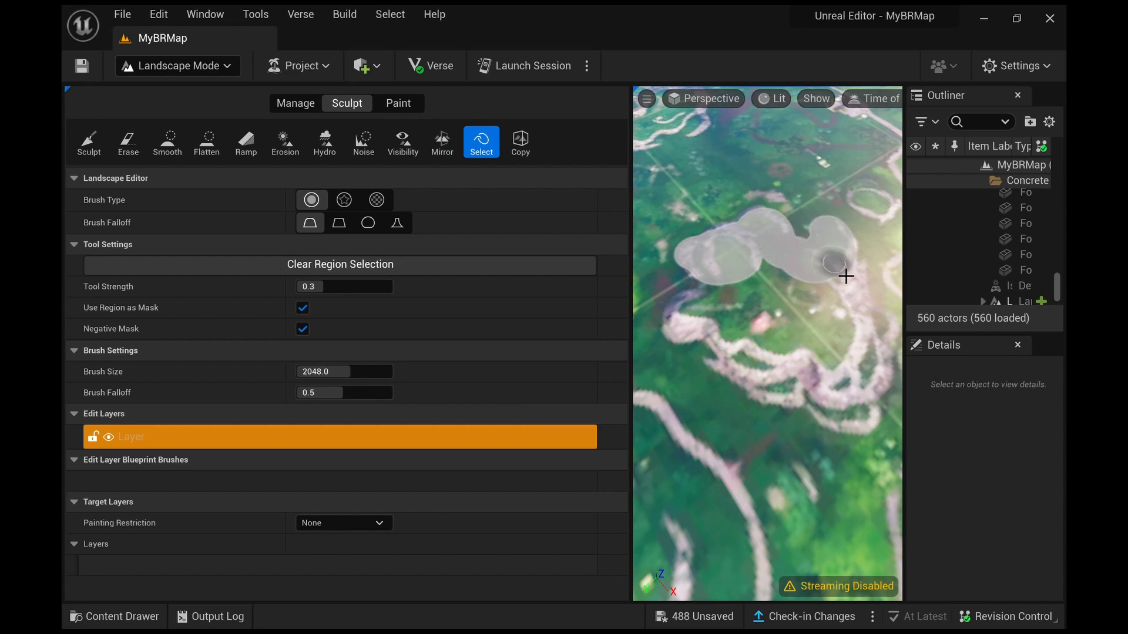
pyautogui.moveTo(860, 305)
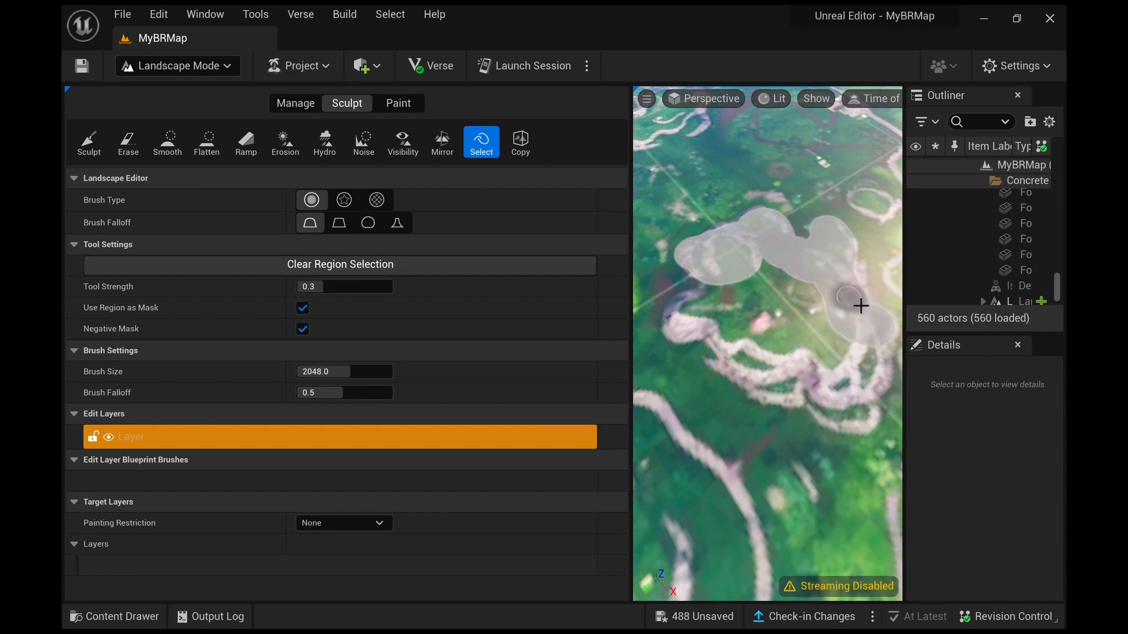
pyautogui.moveTo(873, 379)
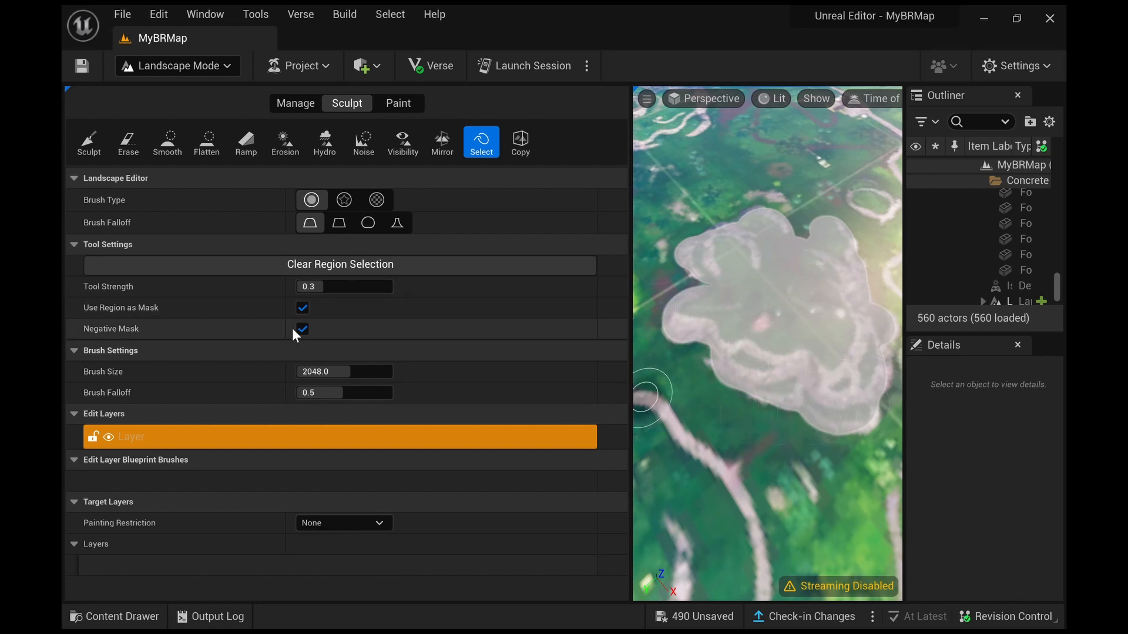
pyautogui.click(302, 329)
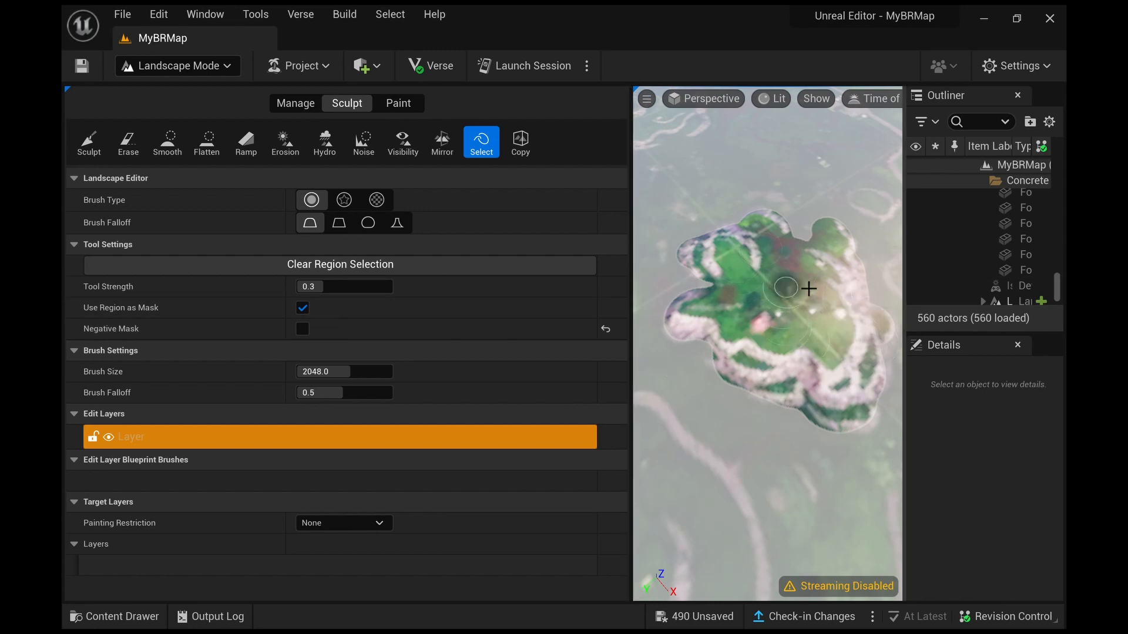
# Step: Select the Sculpt tool to raise the masked landscape patch into a hill
pyautogui.click(89, 142)
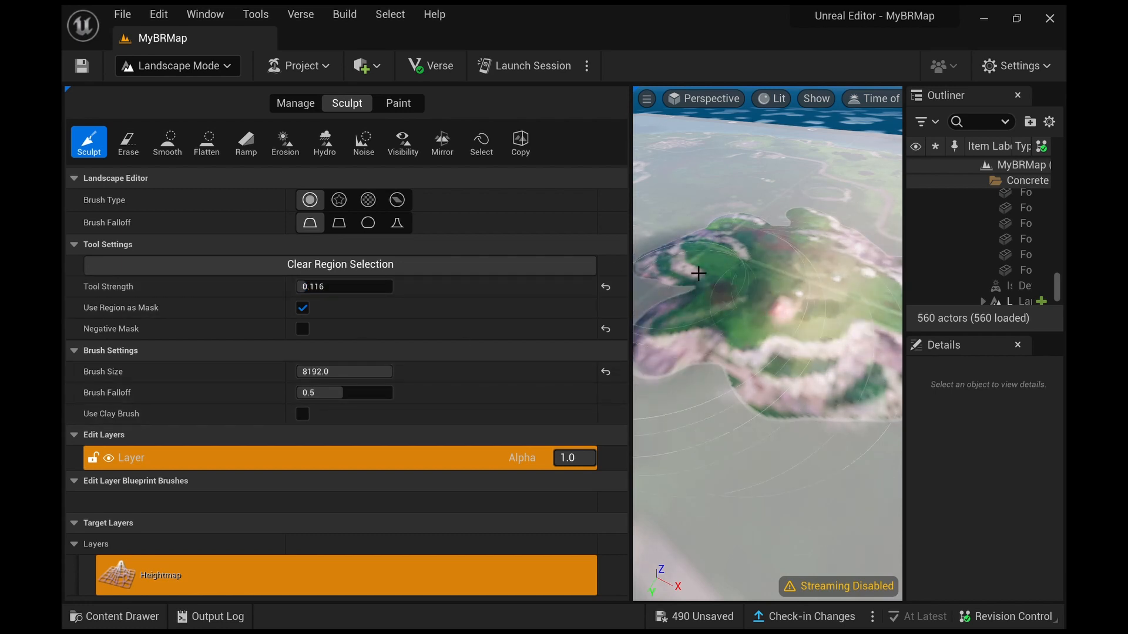
pyautogui.moveTo(722, 311)
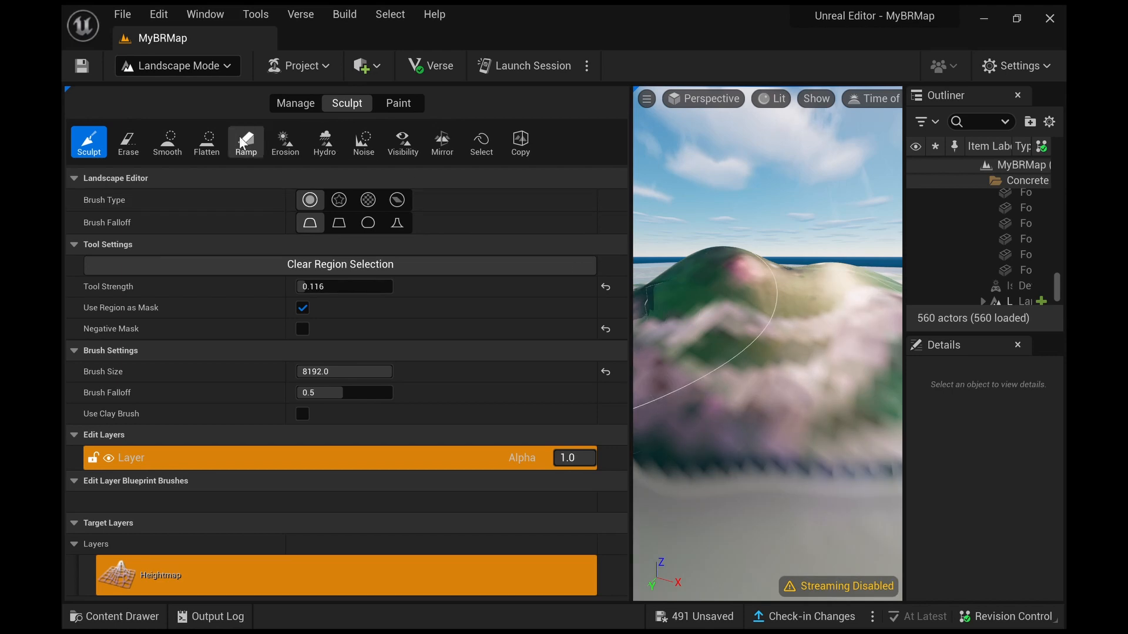
# Step: Flatten the hilltop with softer falloff and Lower mode, then choose Smooth
pyautogui.click(206, 142)
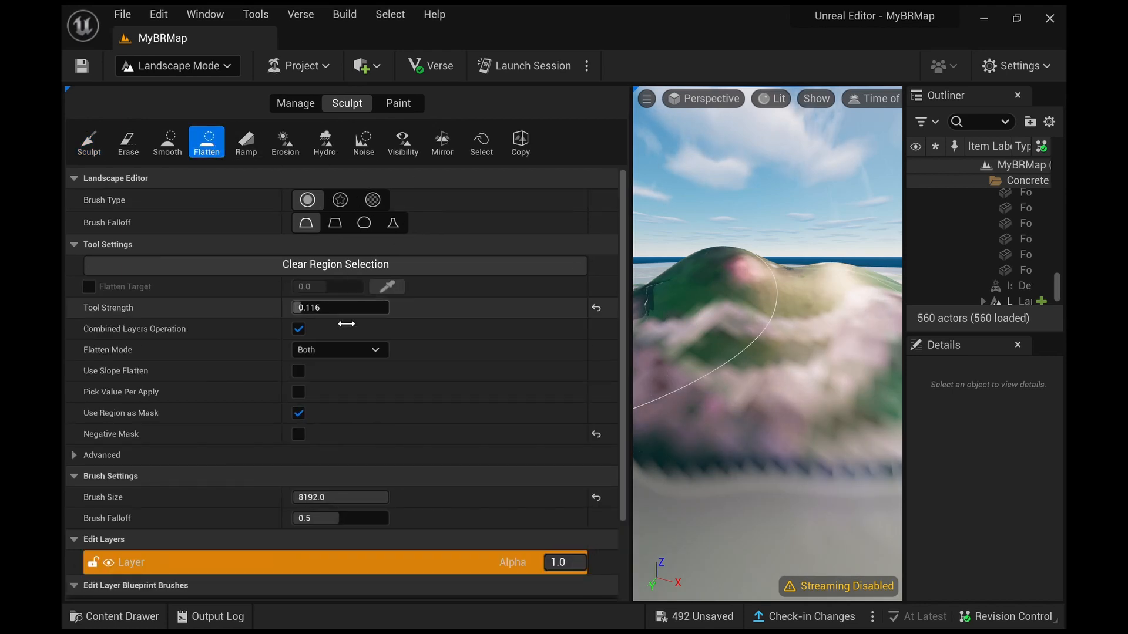
pyautogui.tripleClick(338, 519)
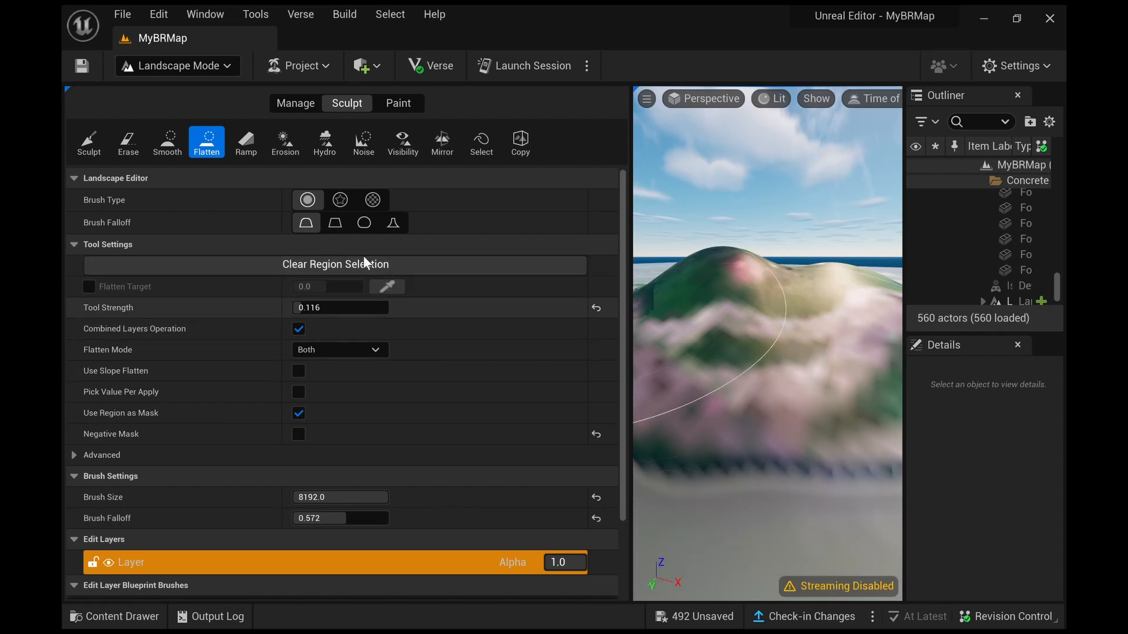
pyautogui.moveTo(344, 399)
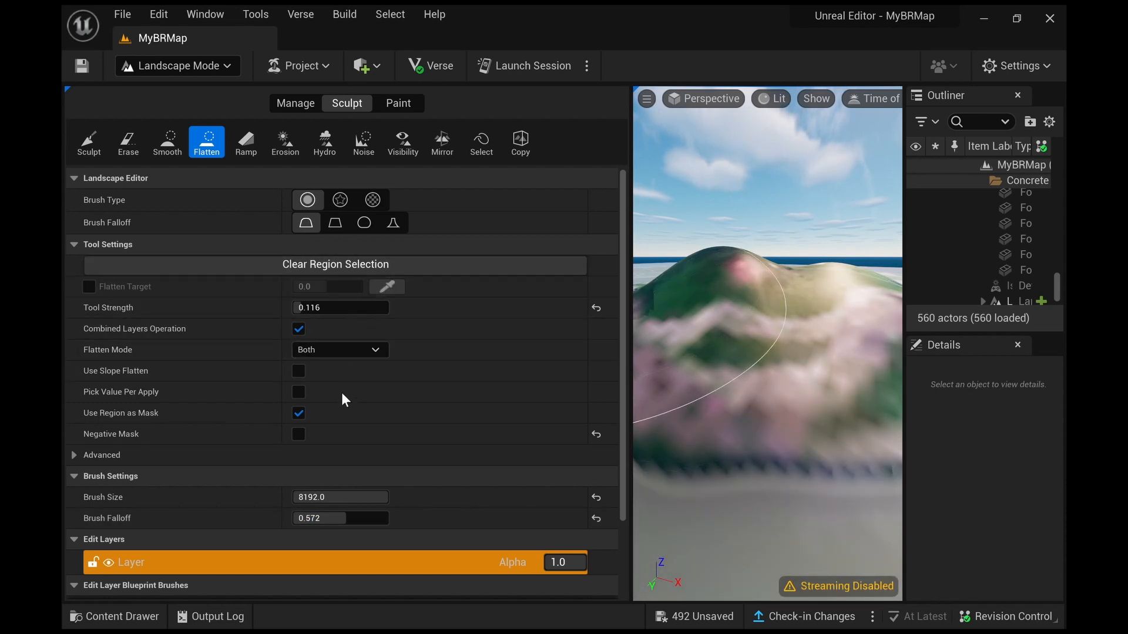
pyautogui.click(339, 350)
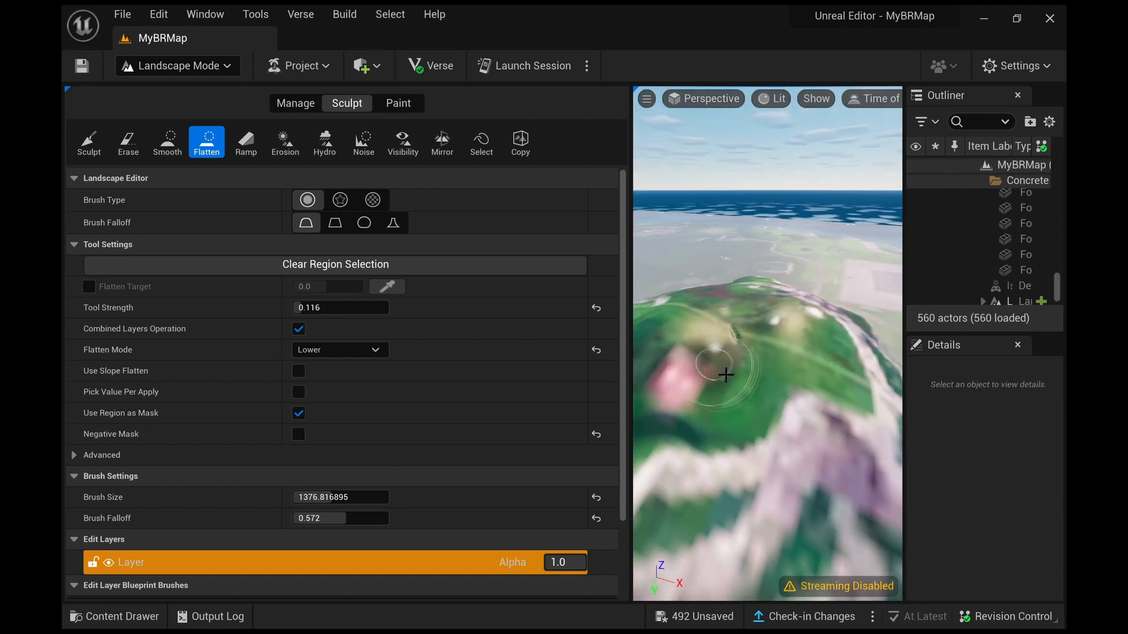
pyautogui.moveTo(668, 363)
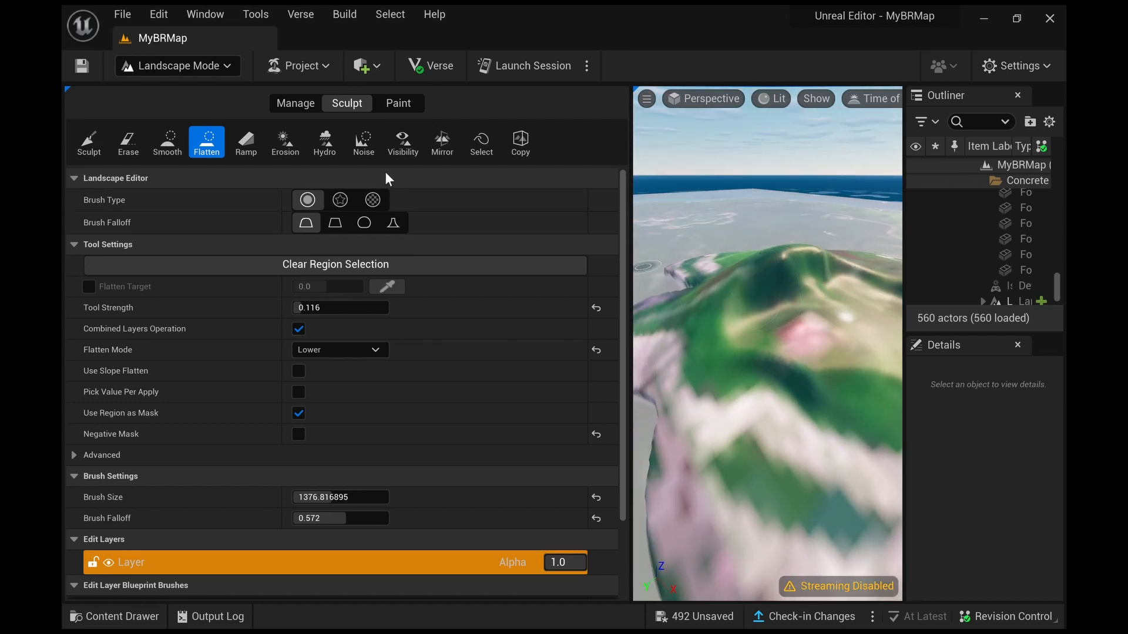
pyautogui.click(165, 143)
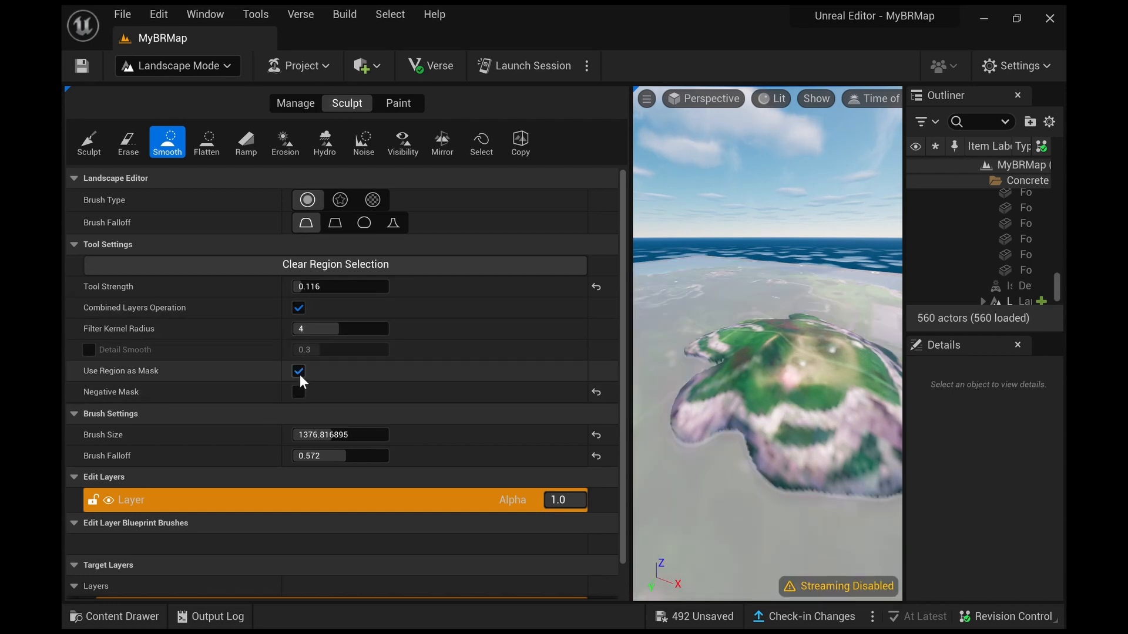
# Step: Clear the region selection and disable Use Region as Mask
pyautogui.scroll(-3)
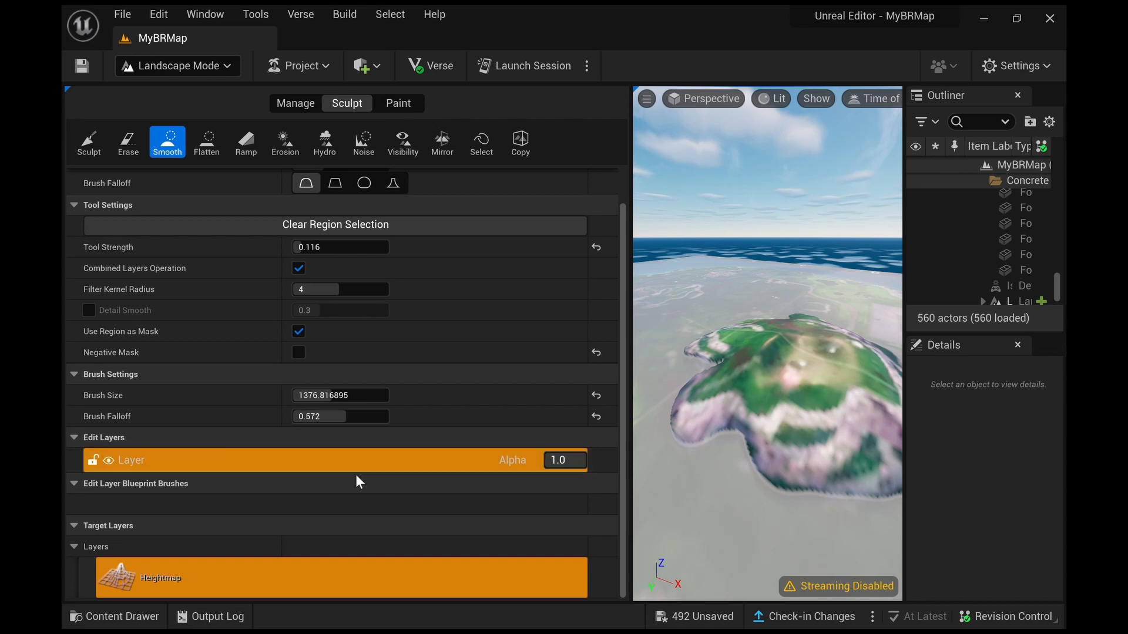
pyautogui.scroll(3)
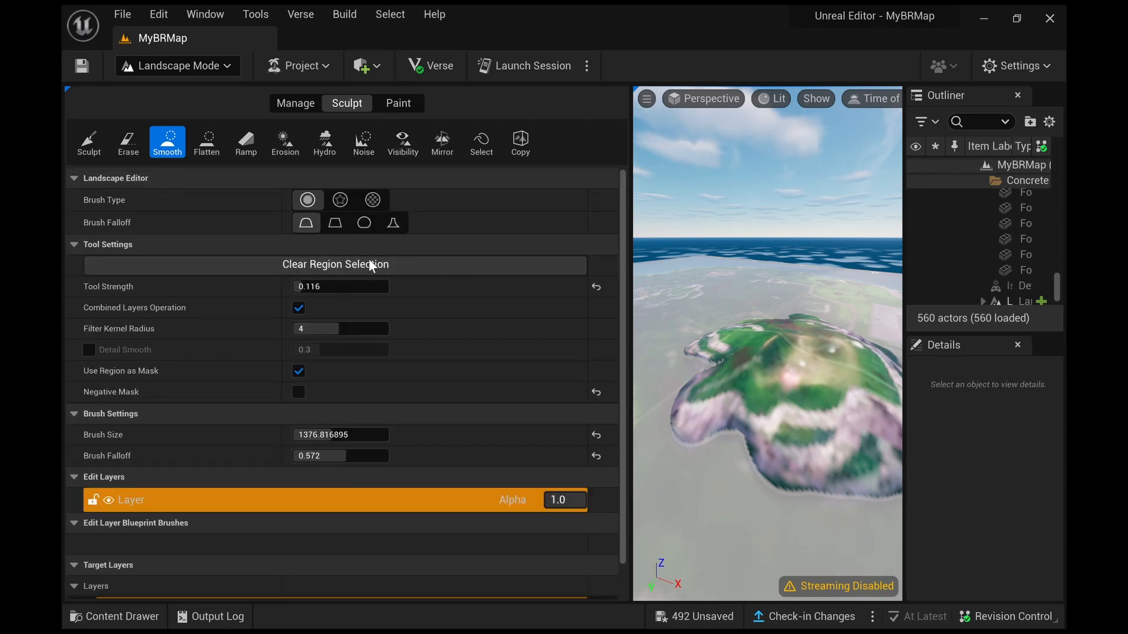
pyautogui.click(335, 264)
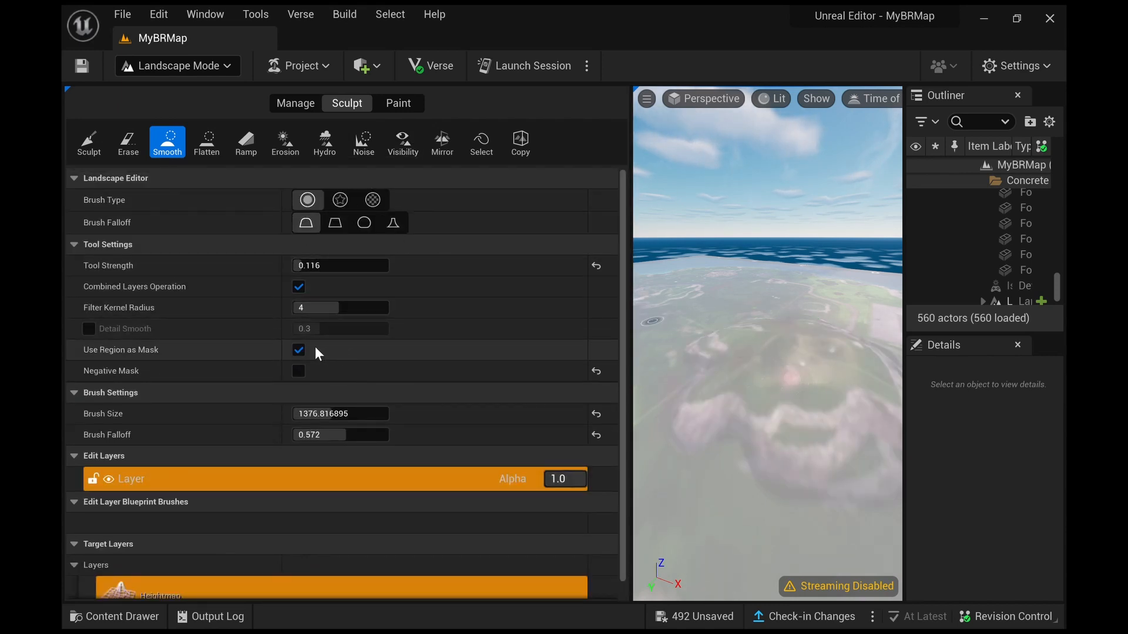
pyautogui.click(298, 371)
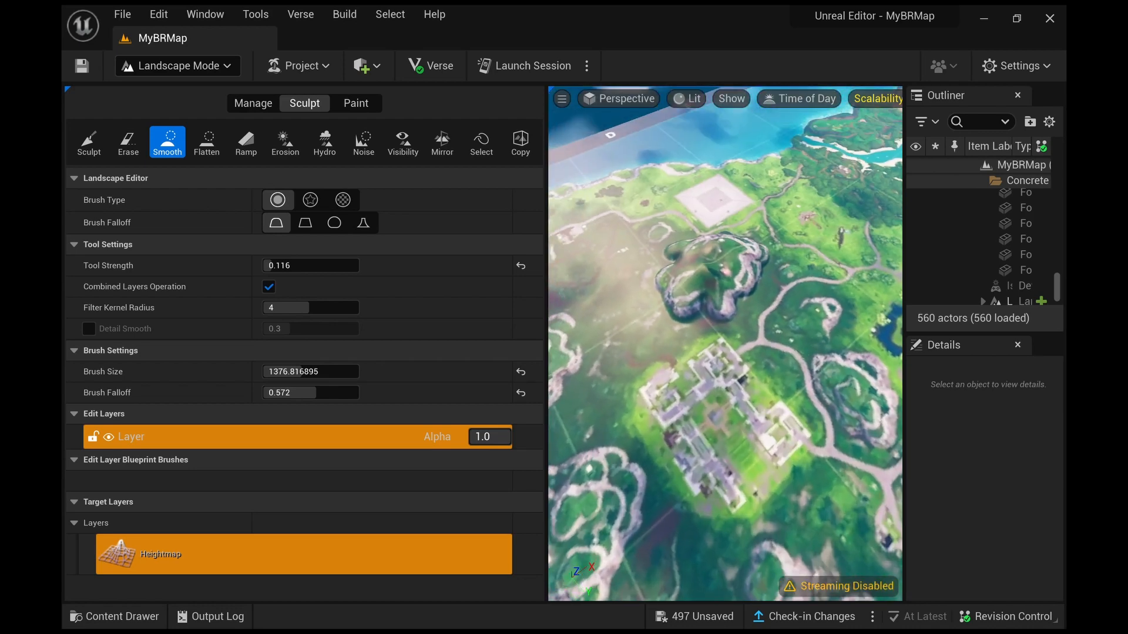
# Step: Edit M_MapLand to use the Chapter 1 map texture, then return to MyBRMap
pyautogui.click(114, 617)
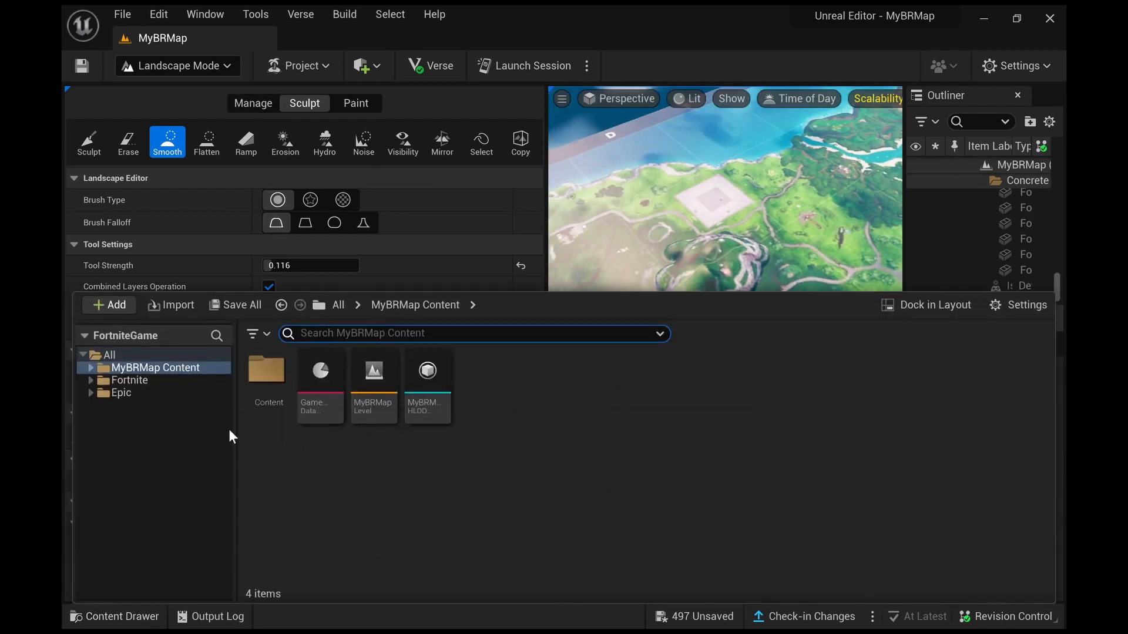
pyautogui.doubleClick(268, 370)
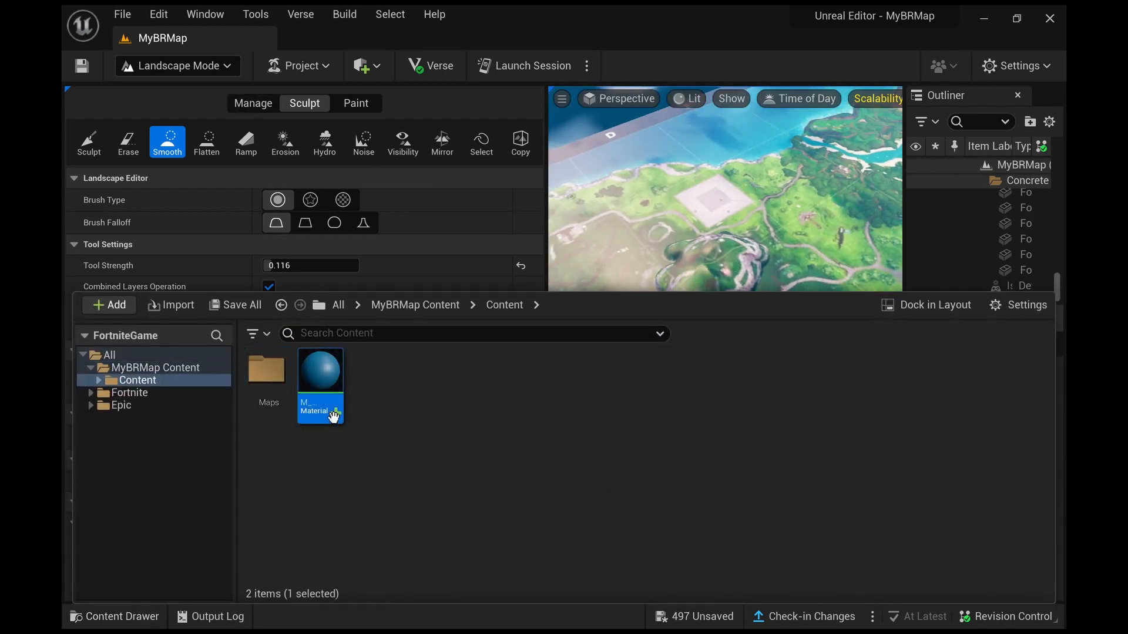
pyautogui.moveTo(345, 387)
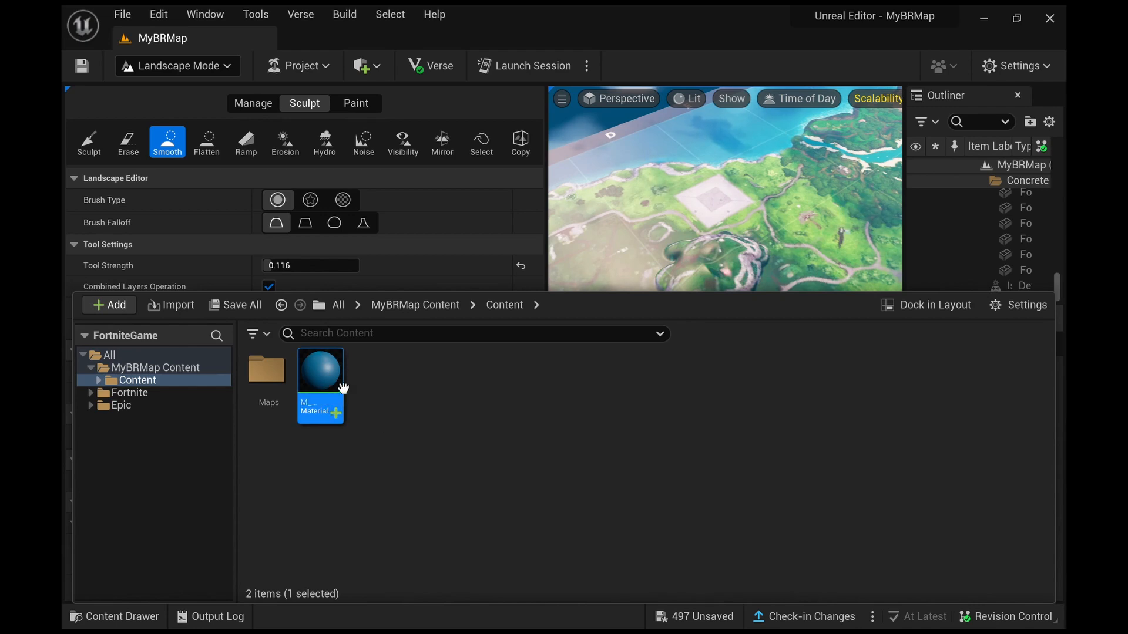
pyautogui.doubleClick(320, 369)
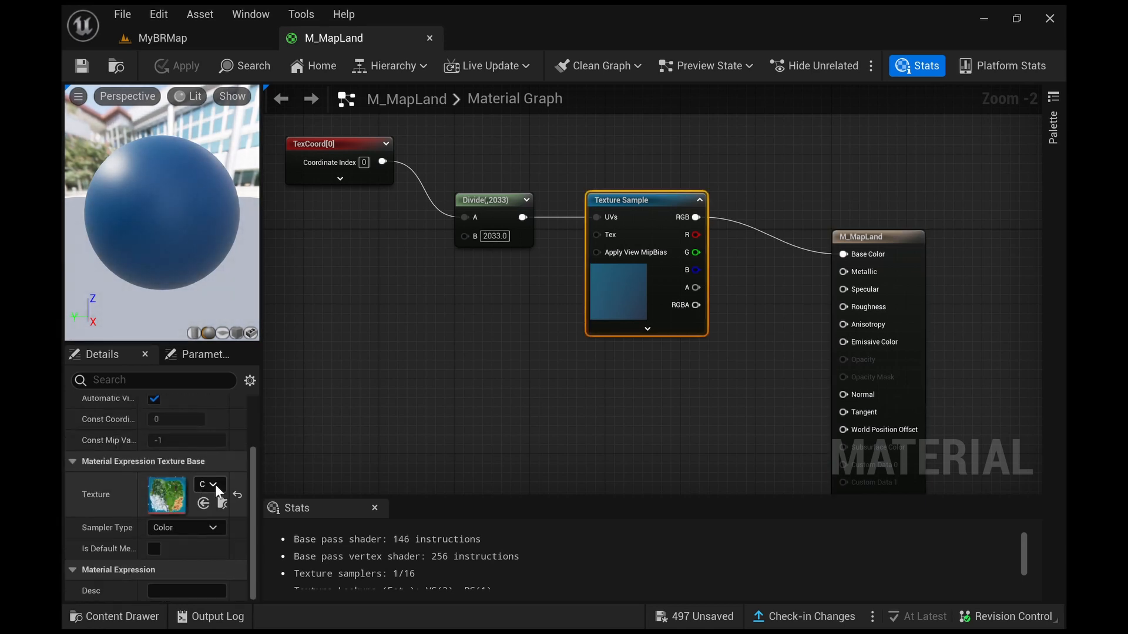
pyautogui.moveTo(335, 383)
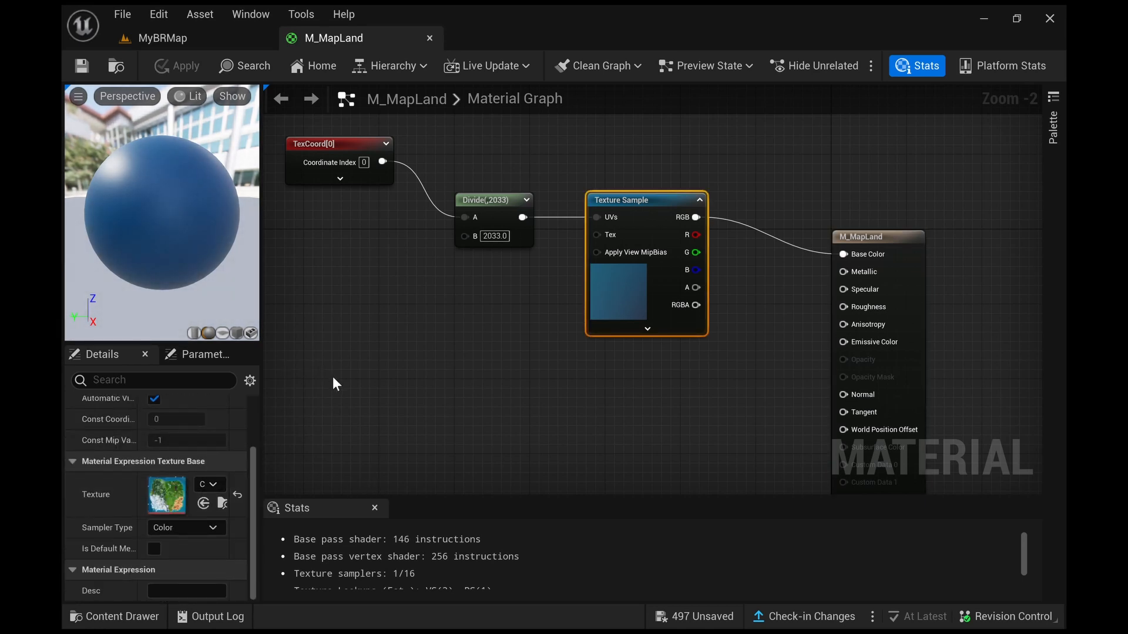
pyautogui.moveTo(326, 372)
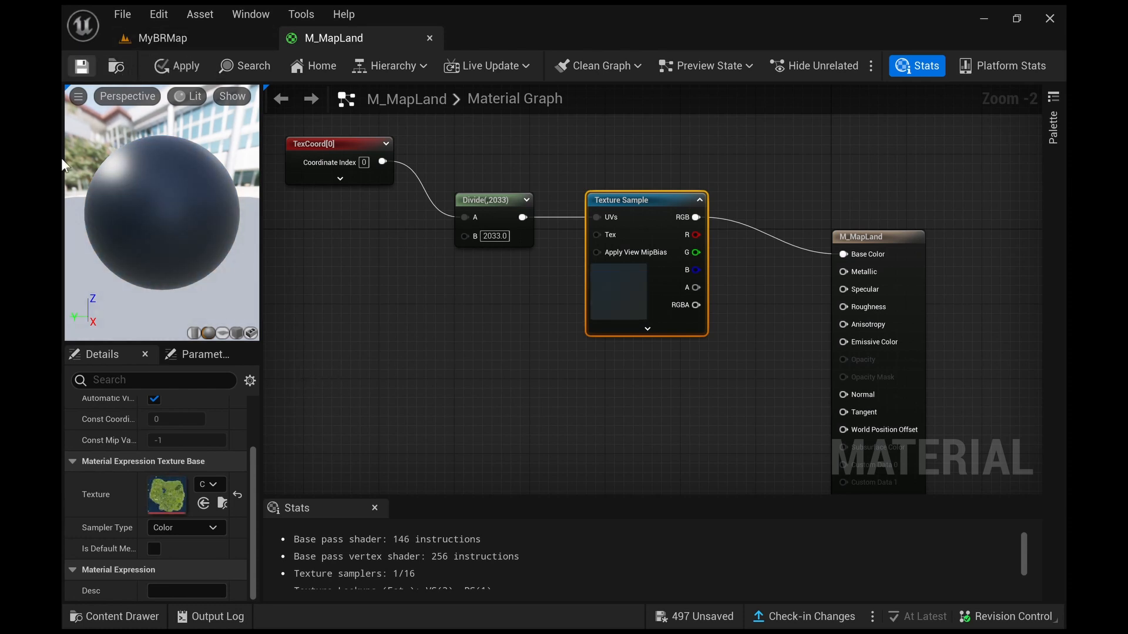
pyautogui.click(163, 38)
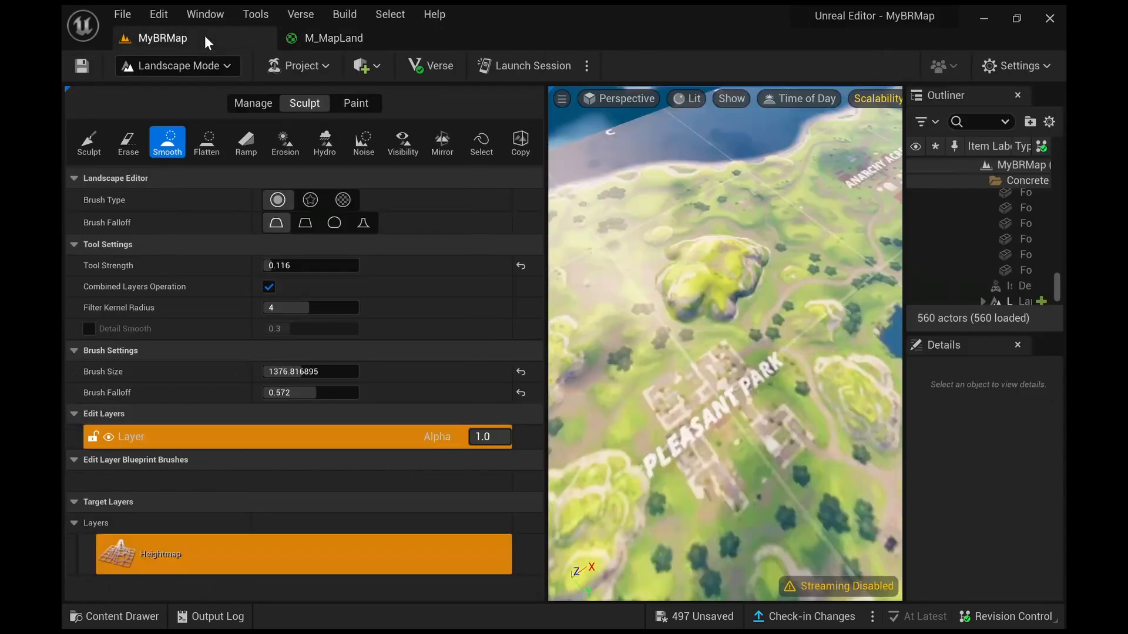